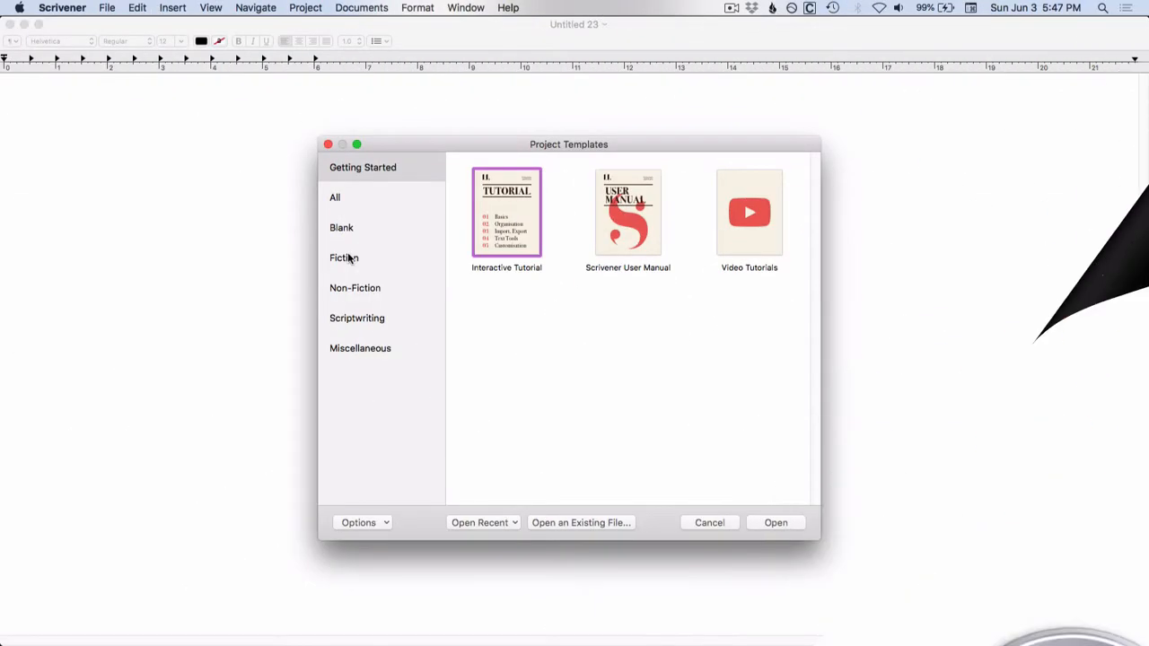
Step: Choose the Novel template from the Fiction category of the project chooser
left_click(344, 259)
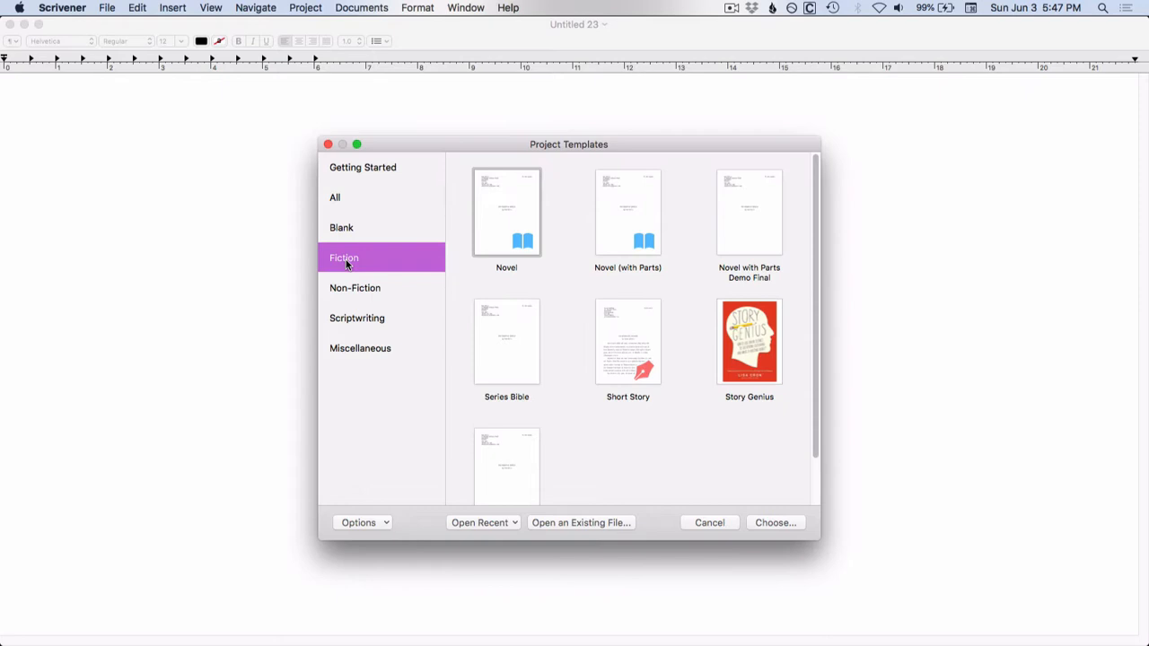
mouse_move(564, 282)
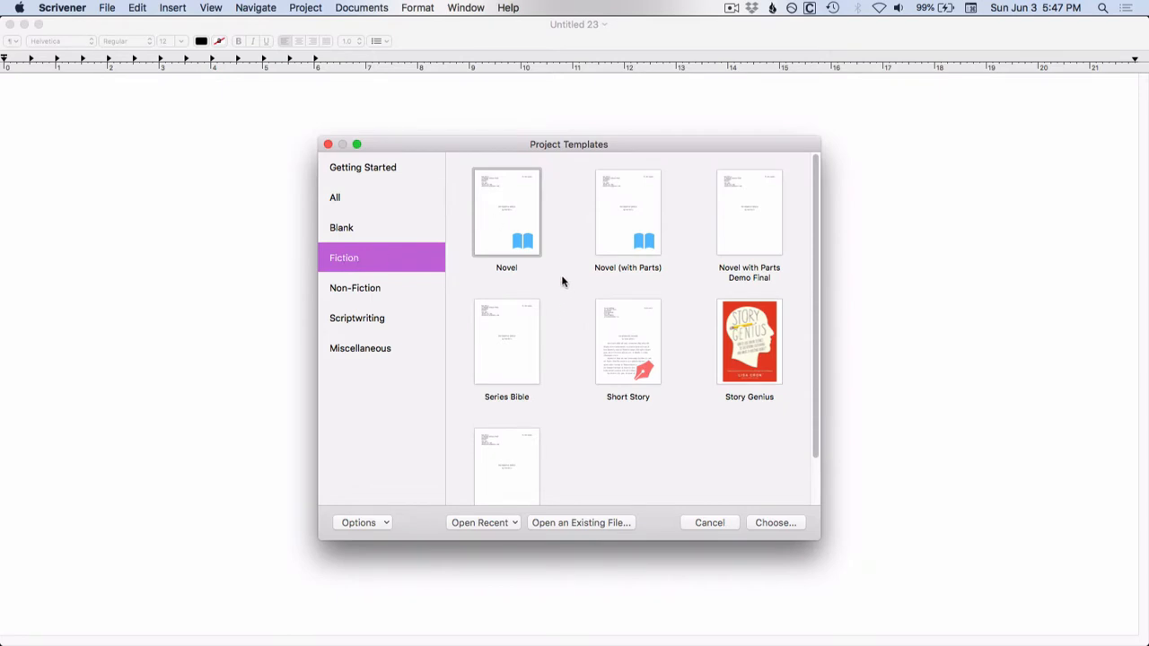
mouse_move(525, 221)
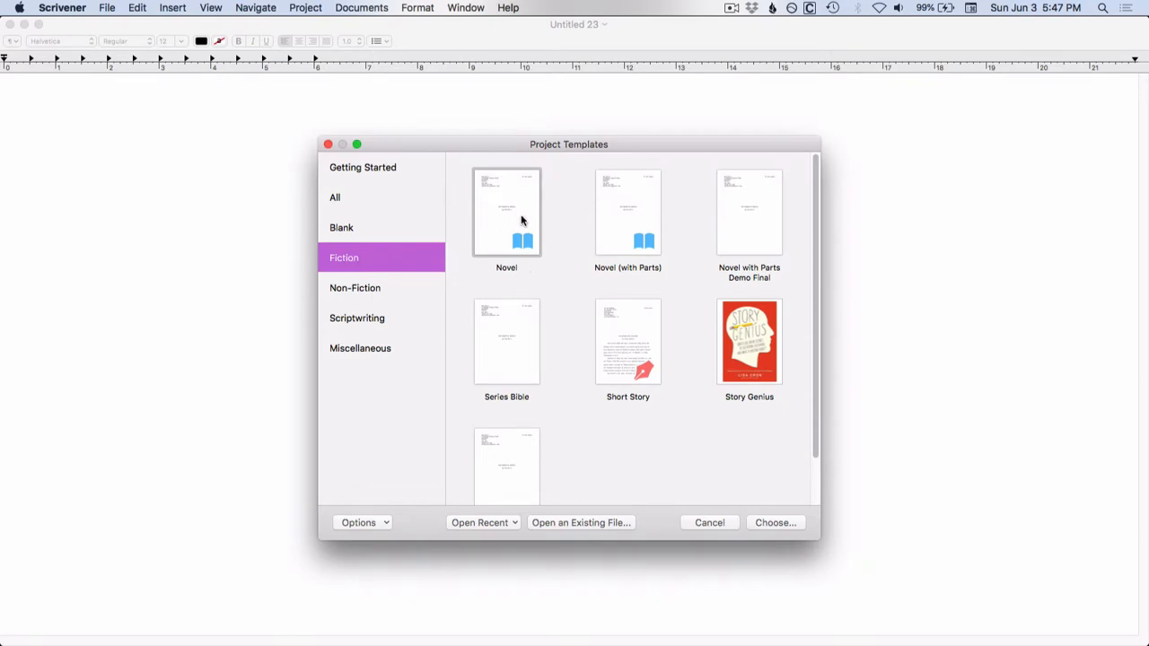
mouse_move(546, 269)
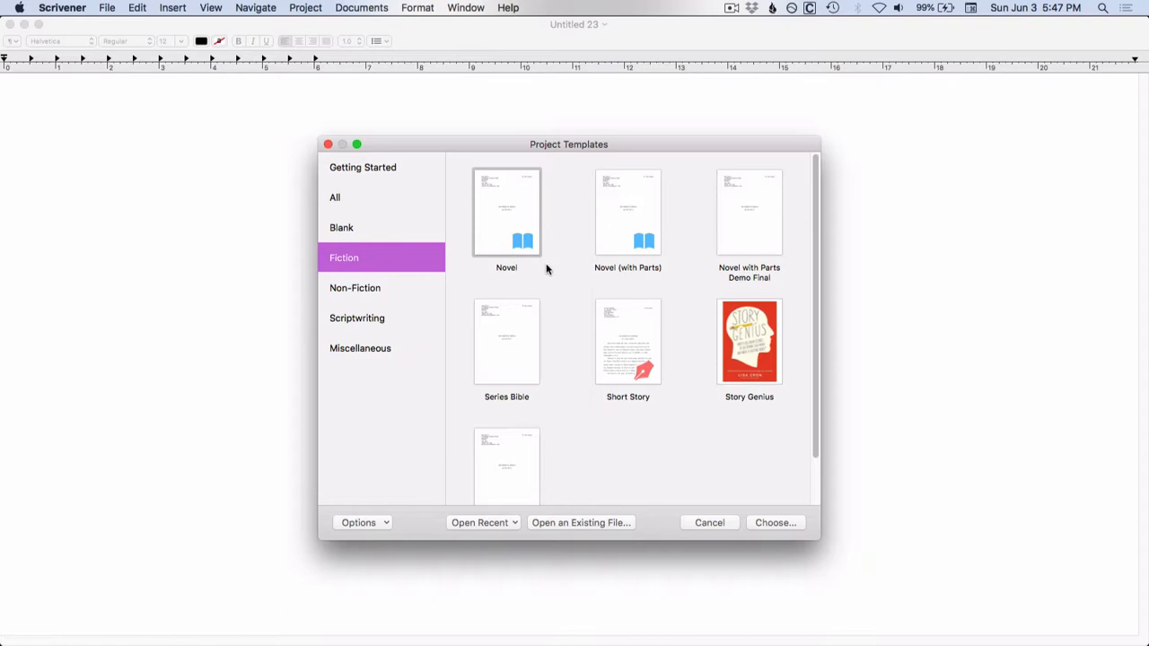
mouse_move(600, 316)
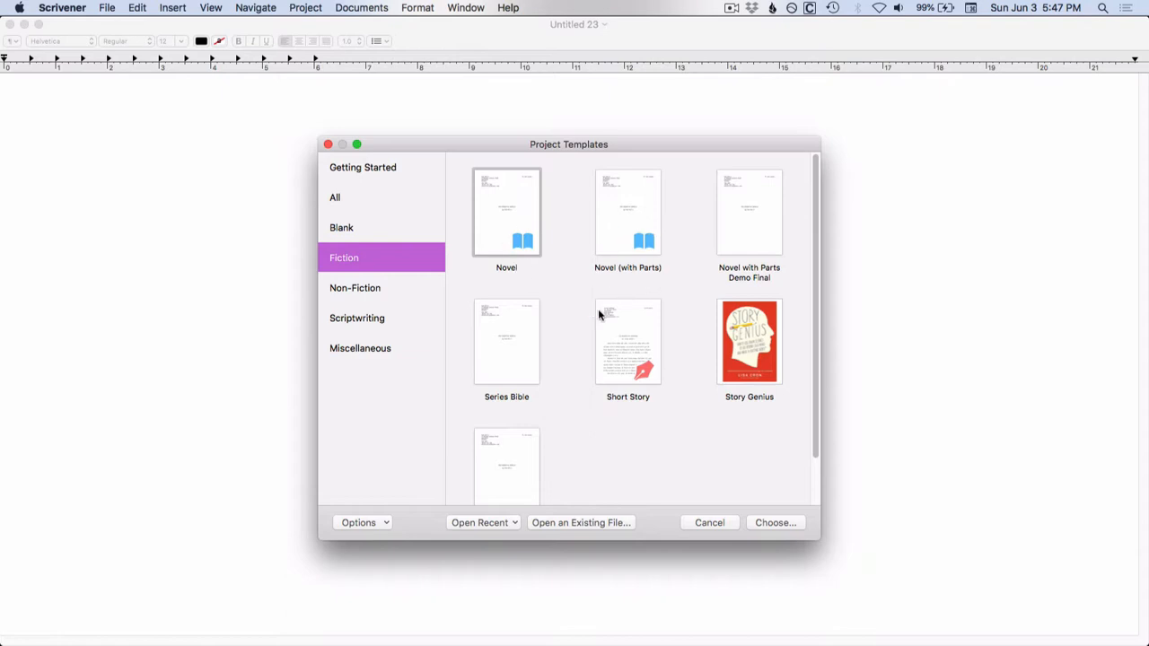
mouse_move(499, 280)
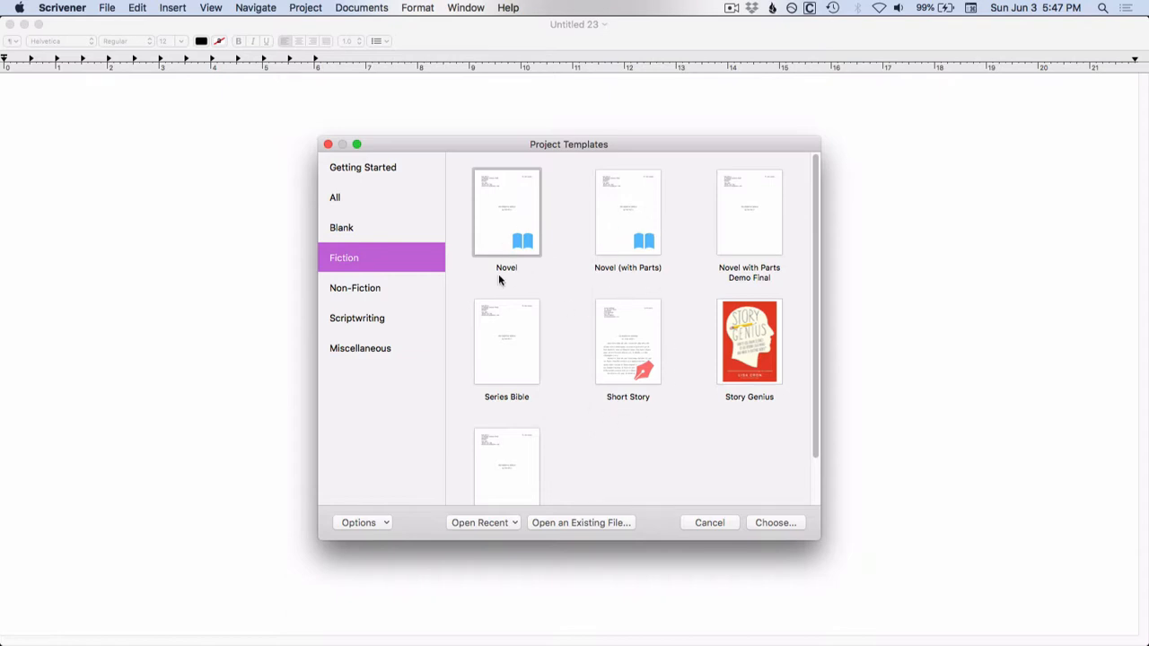
mouse_move(637, 411)
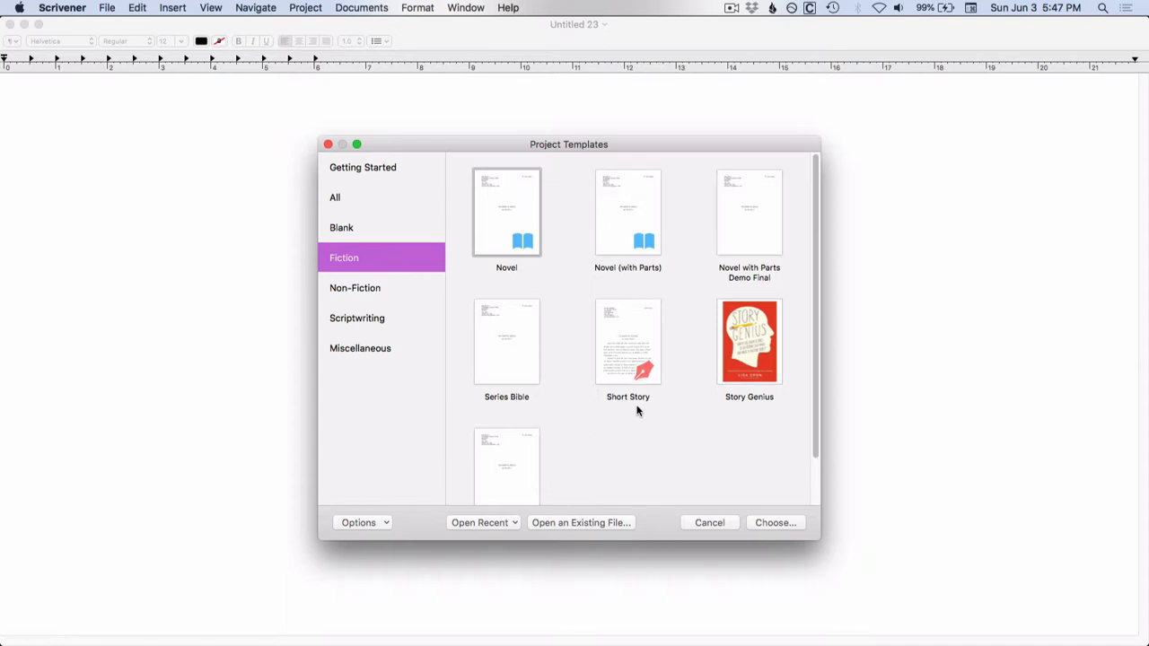
left_click(506, 212)
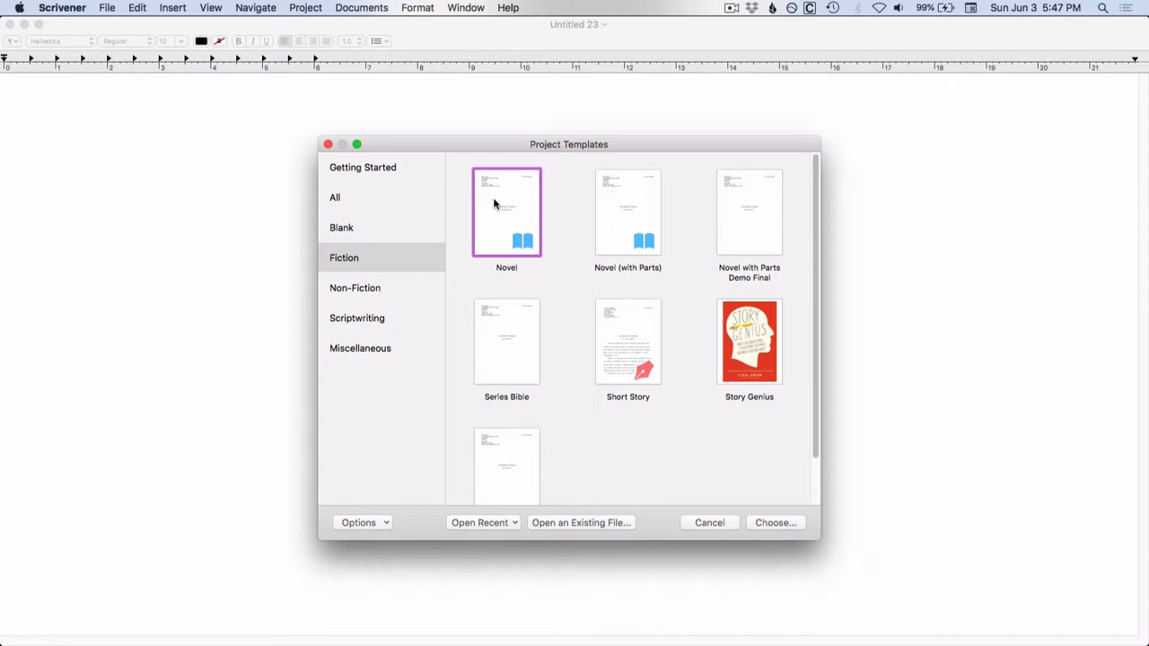
Step: Create the Novel project and read its Novel Format instructions page
left_click(776, 522)
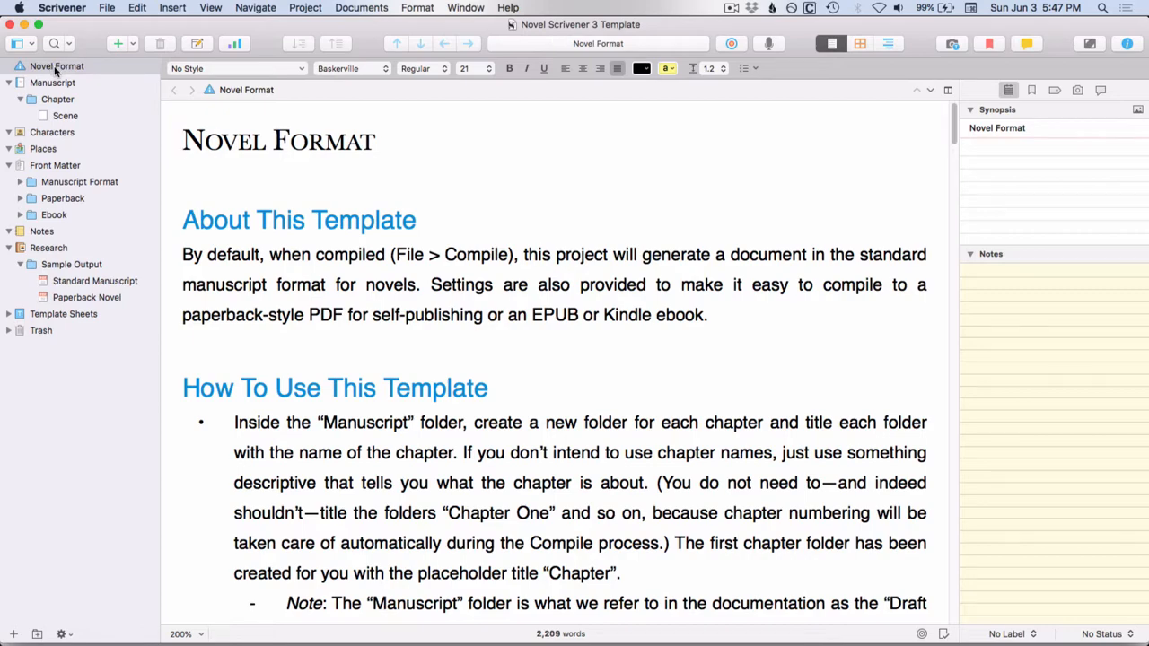
left_click(58, 66)
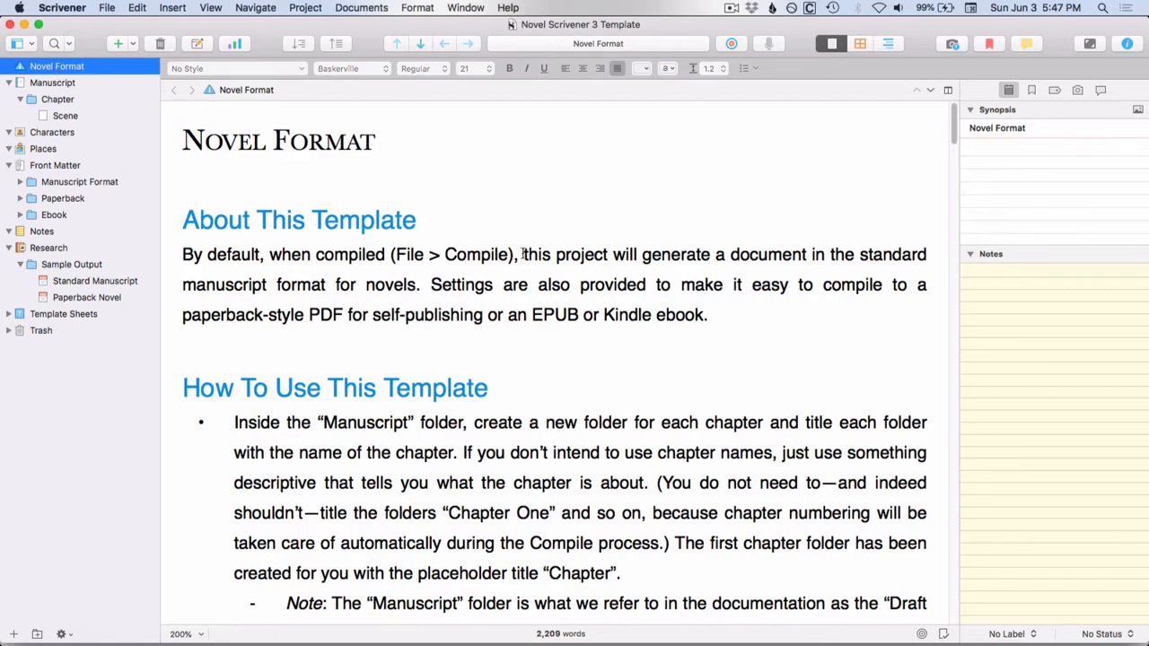
scroll("down", 3)
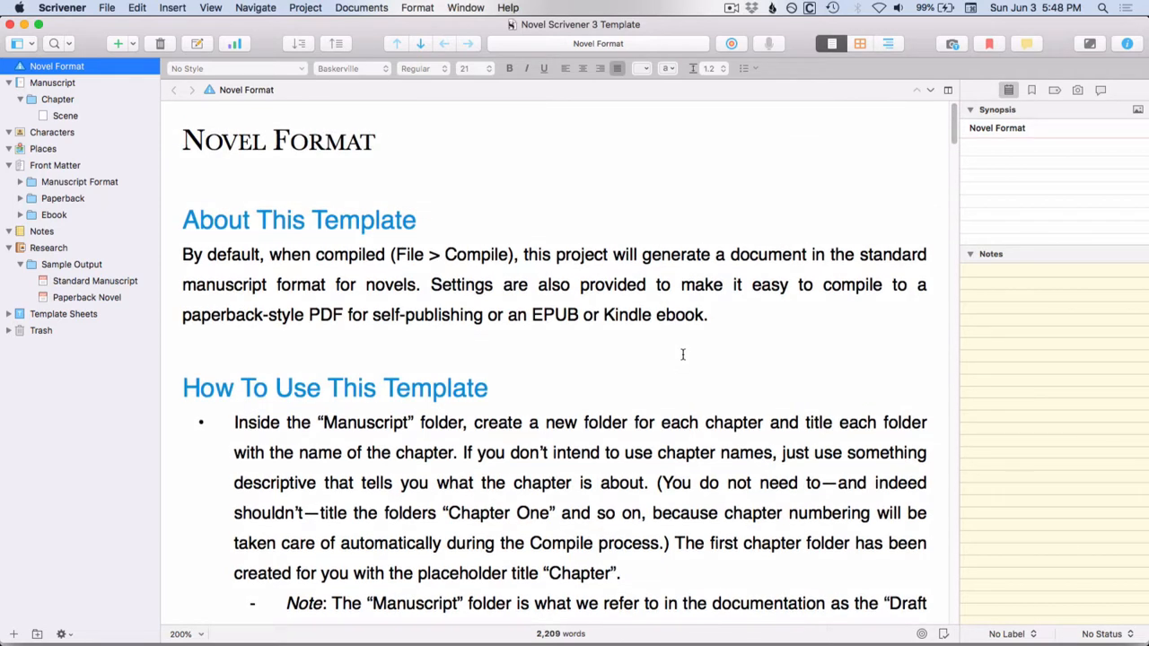
mouse_move(671, 370)
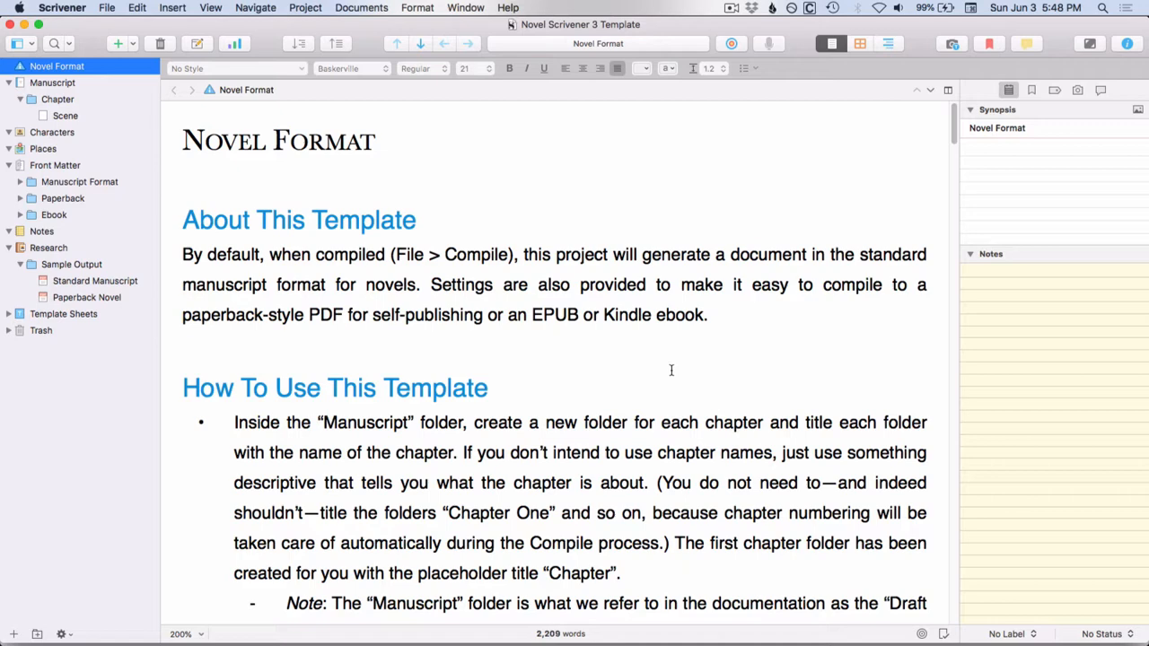
mouse_move(456, 252)
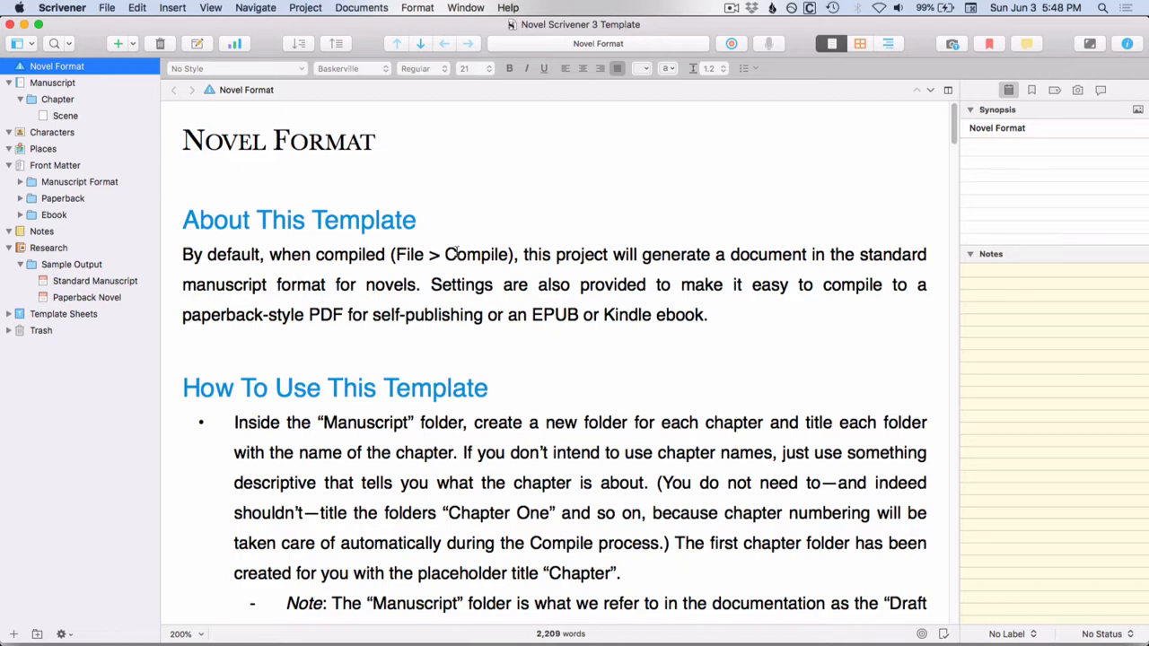
mouse_move(373, 270)
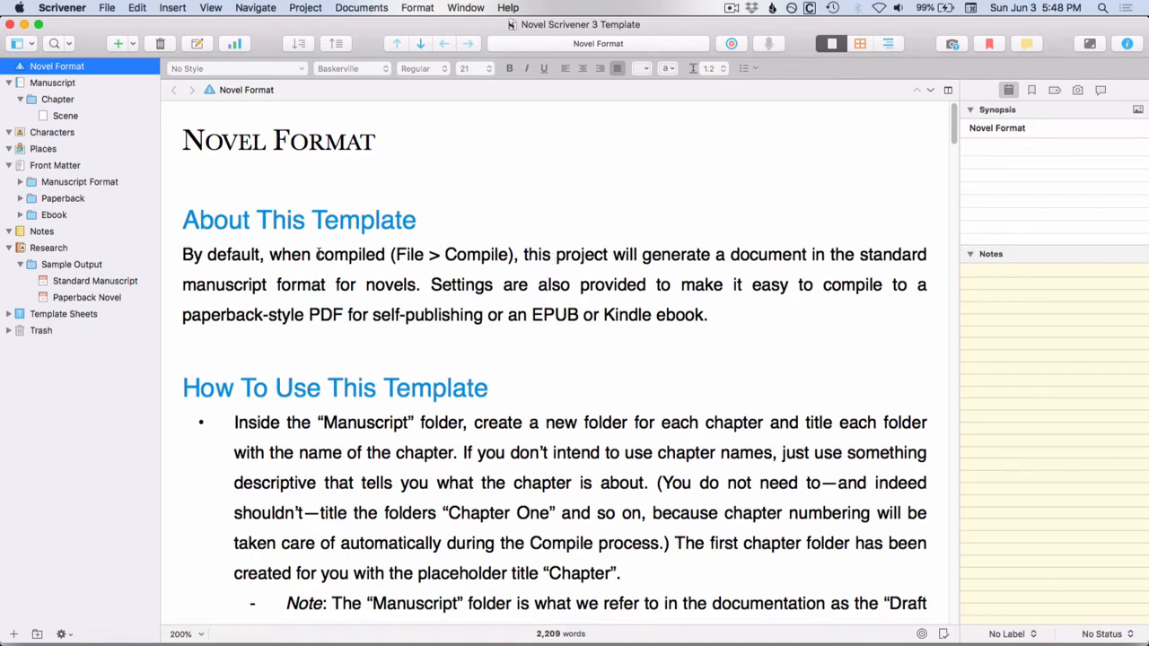
mouse_move(248, 294)
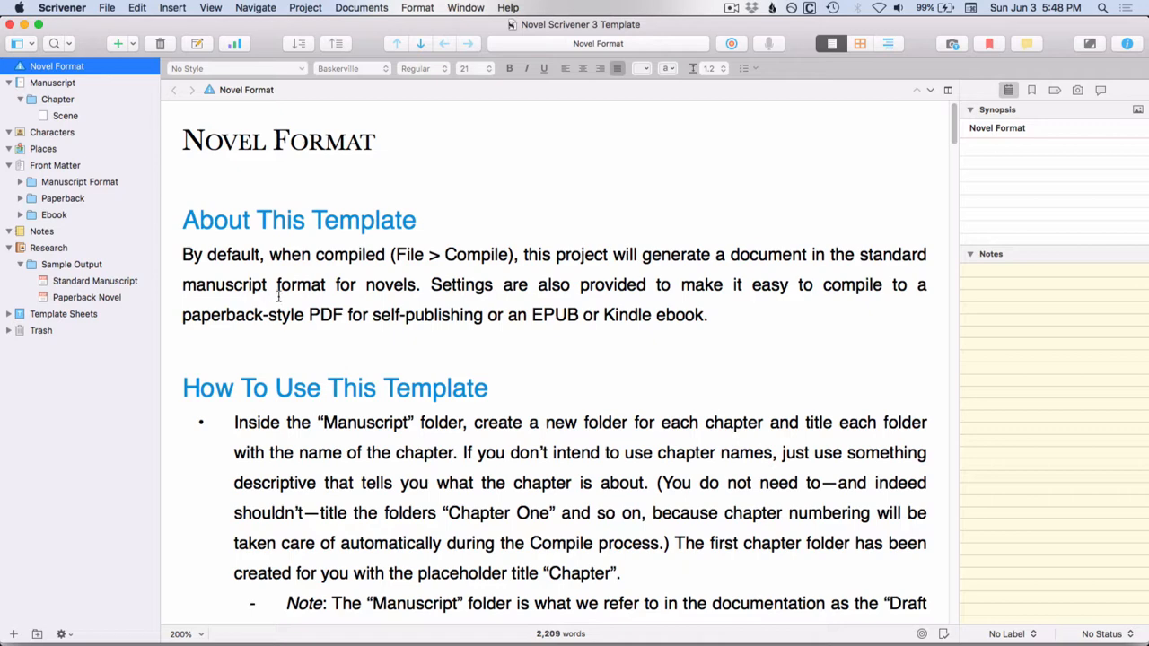
mouse_move(291, 298)
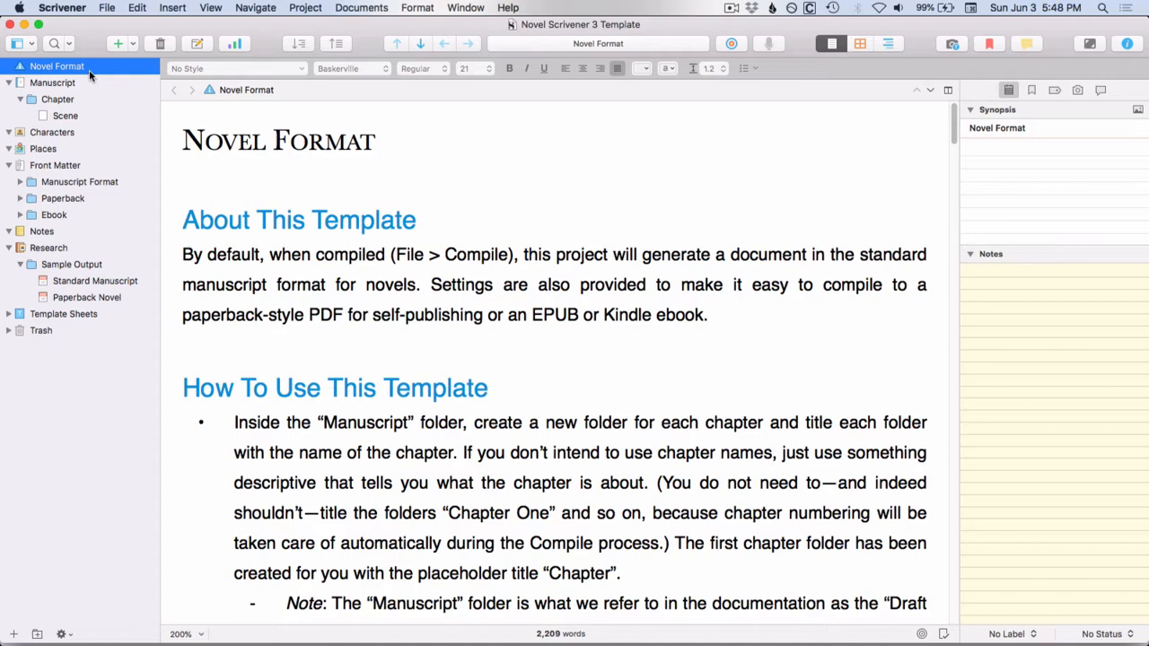
Step: Browse the Manuscript folder down through its Chapter folder to the empty Scene document
left_click(52, 83)
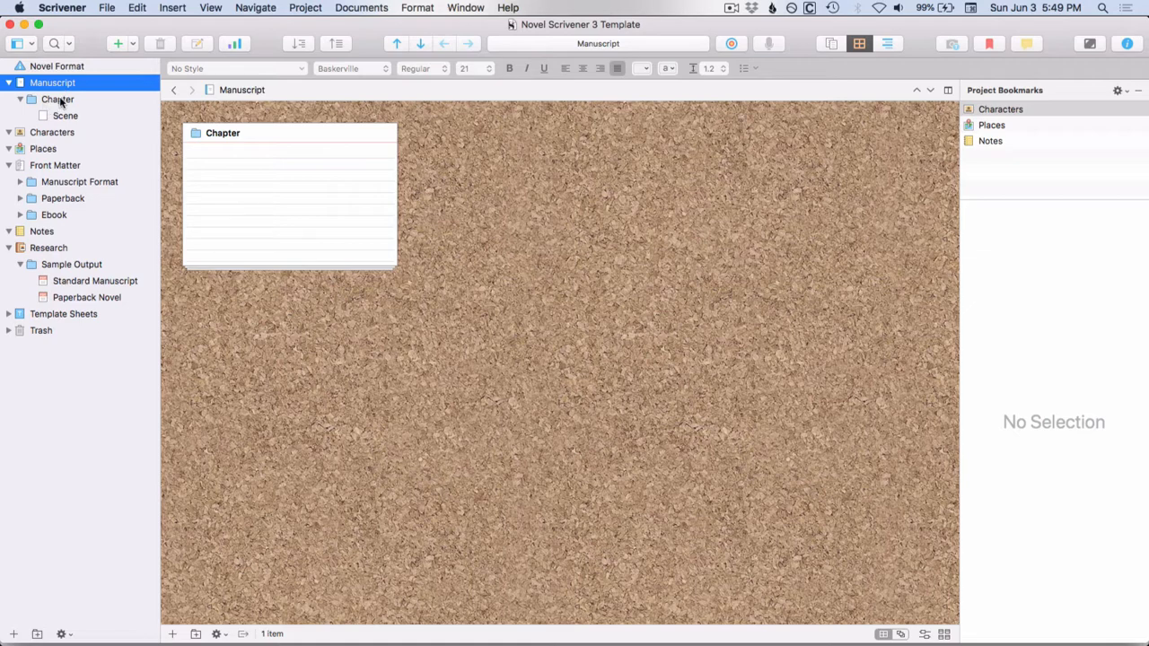
left_click(58, 99)
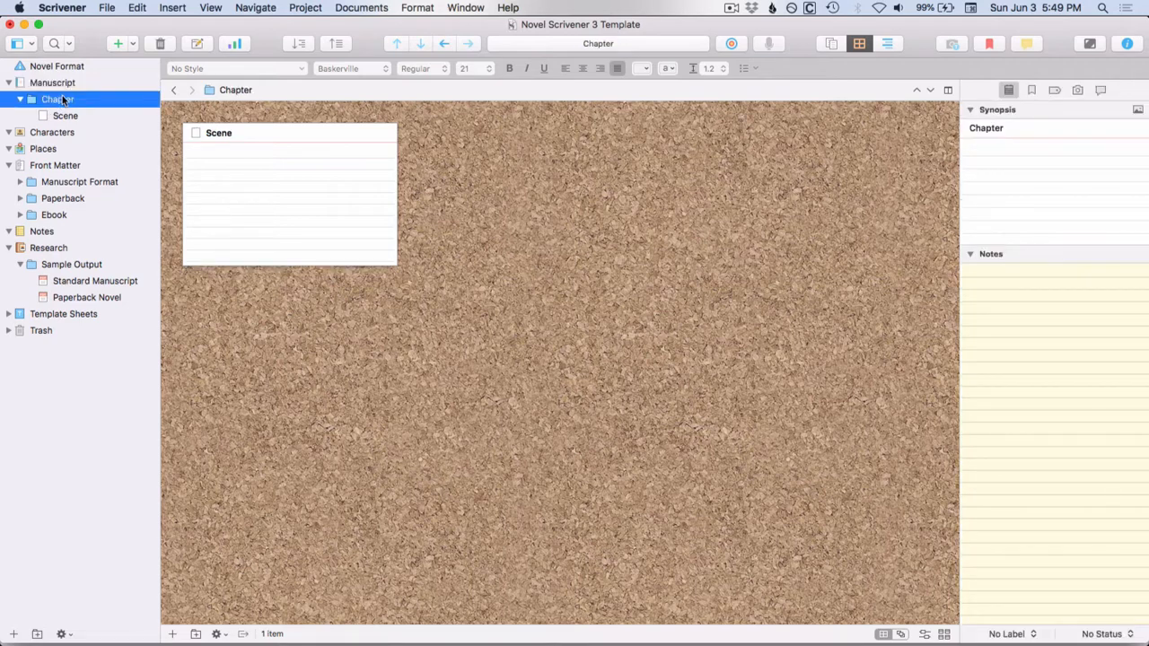
left_click(65, 114)
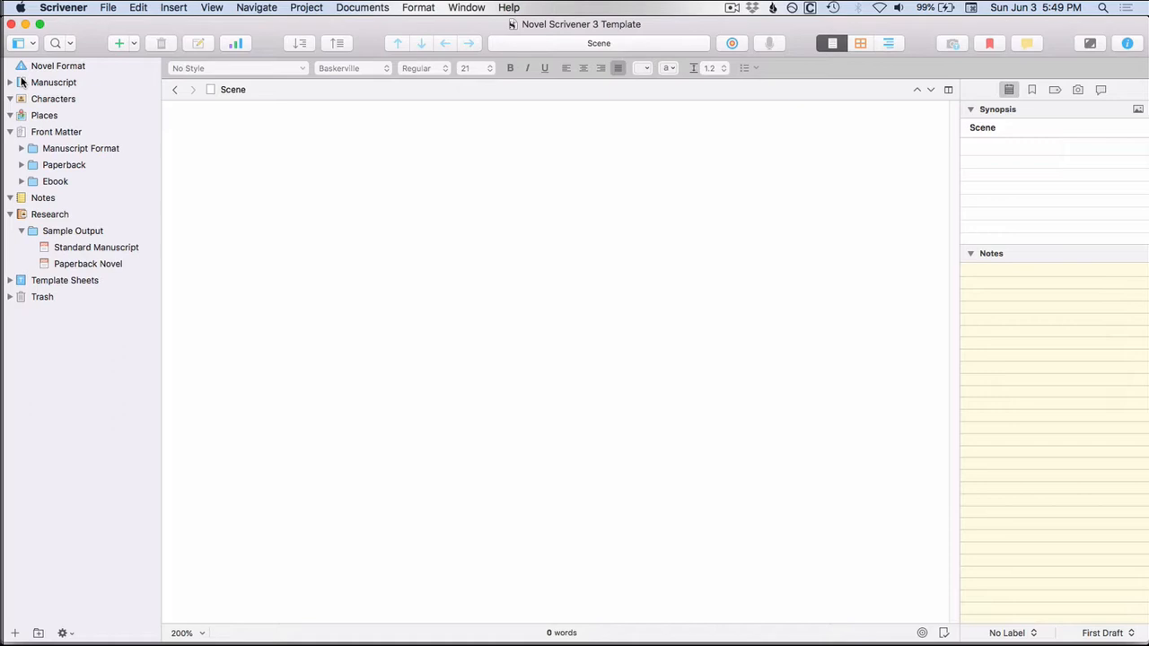
mouse_move(33, 105)
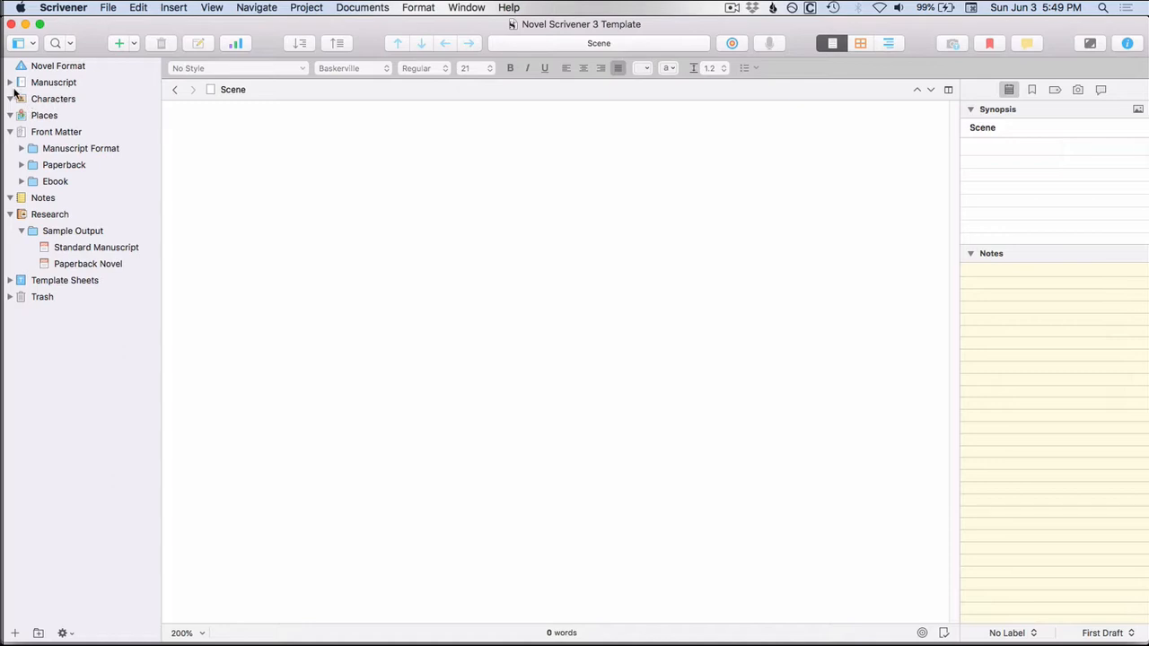
mouse_move(45, 106)
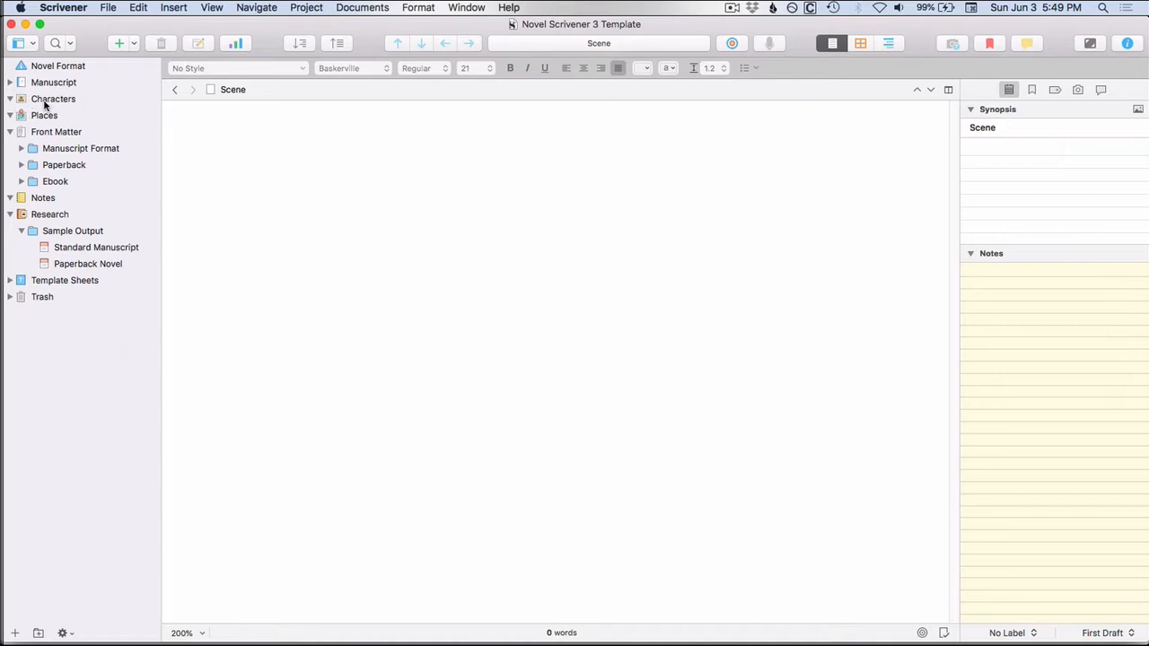
mouse_move(43, 108)
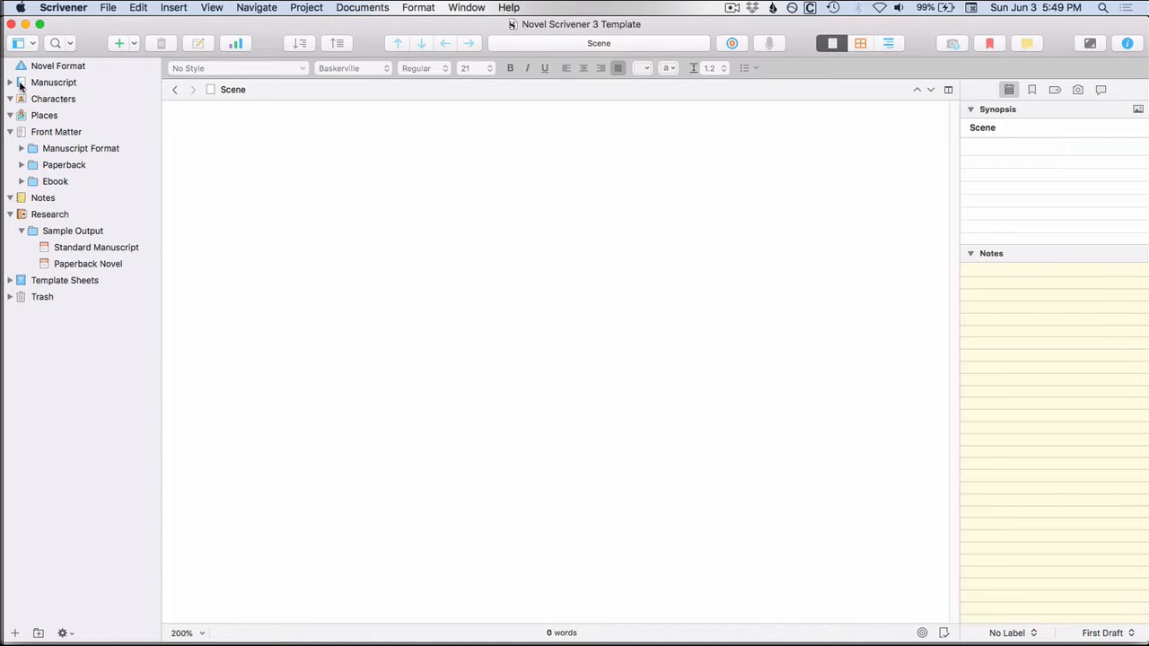
mouse_move(26, 108)
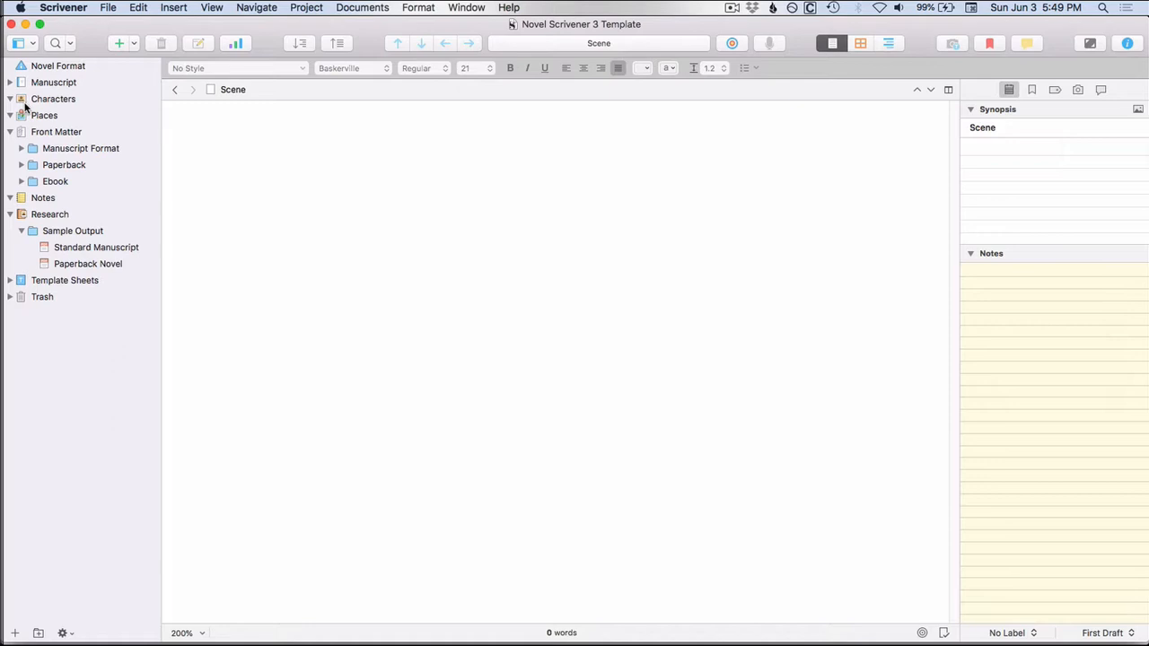
mouse_move(25, 108)
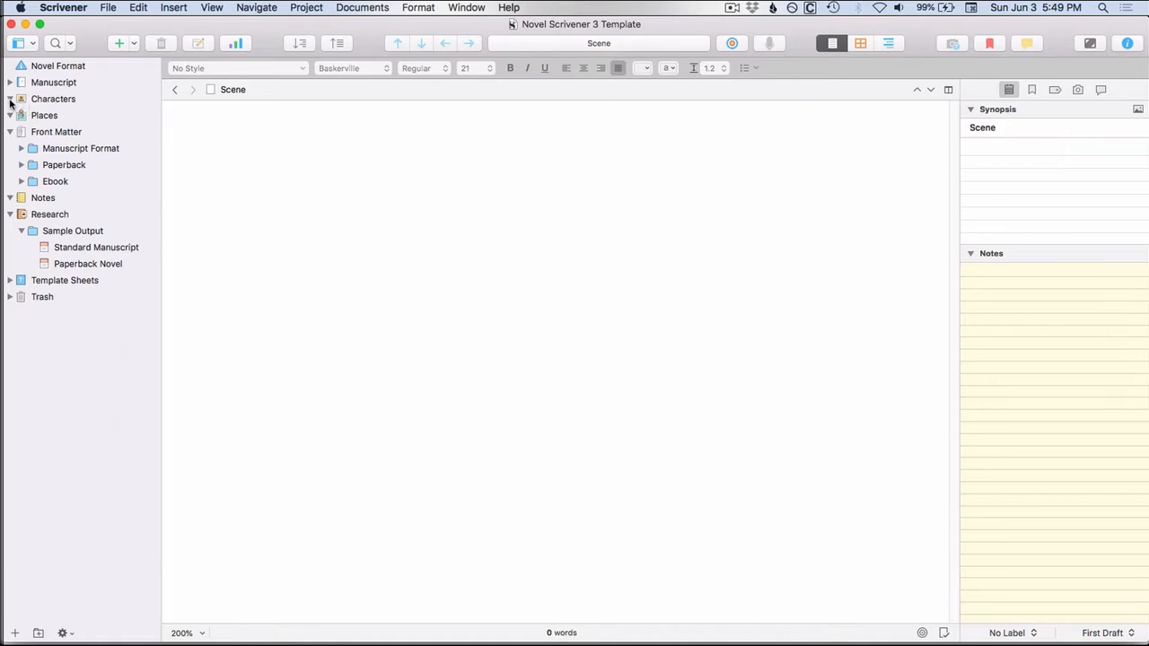
Step: Browse the Characters, Places and Front Matter folders in the binder
left_click(54, 99)
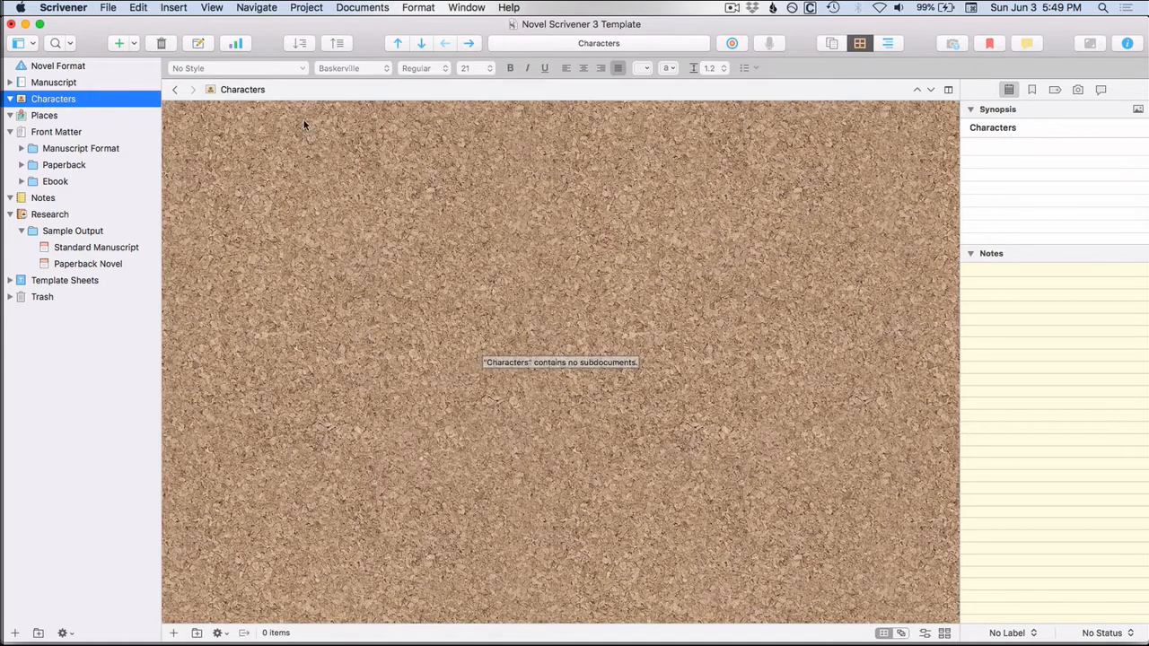
left_click(45, 115)
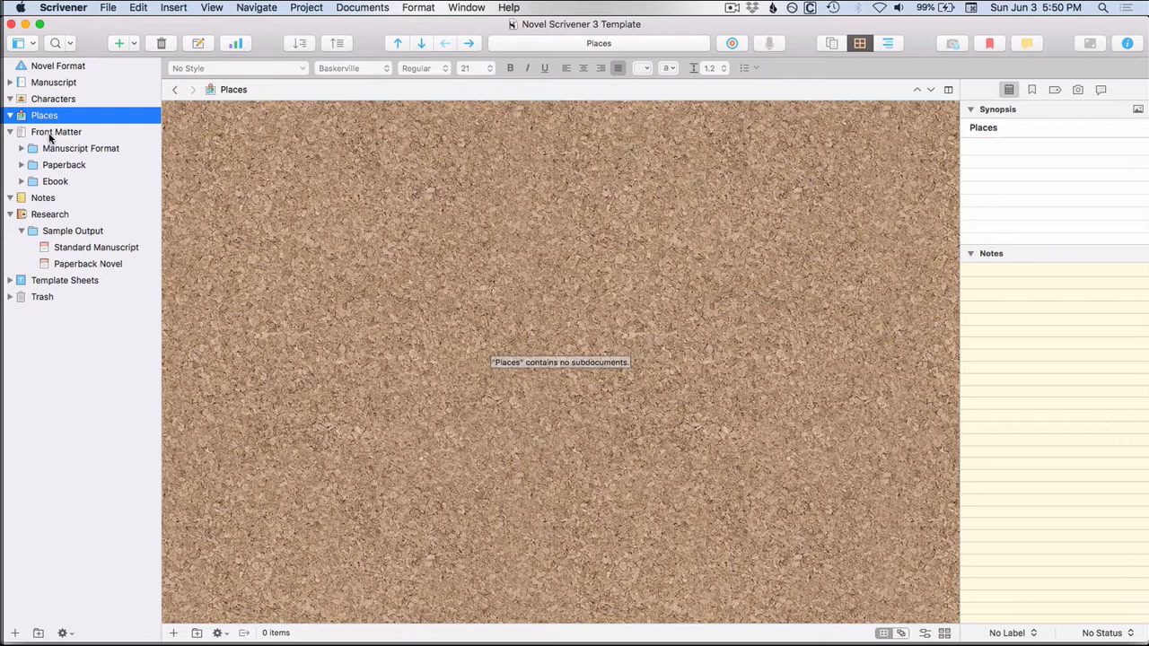
left_click(56, 133)
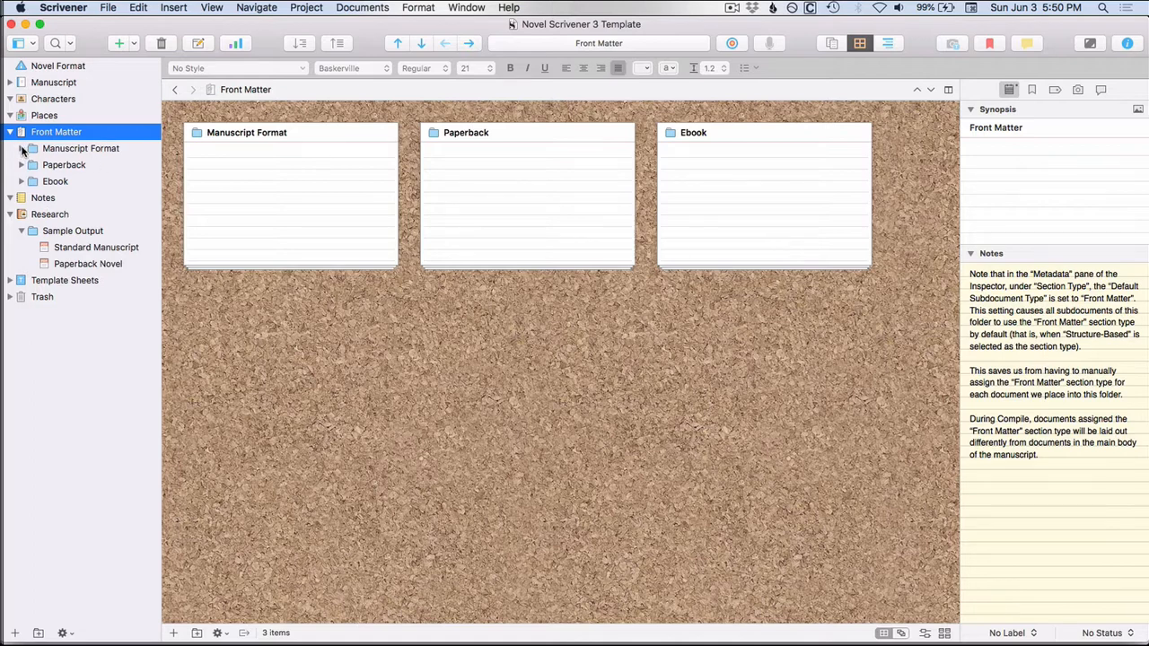
left_click(21, 147)
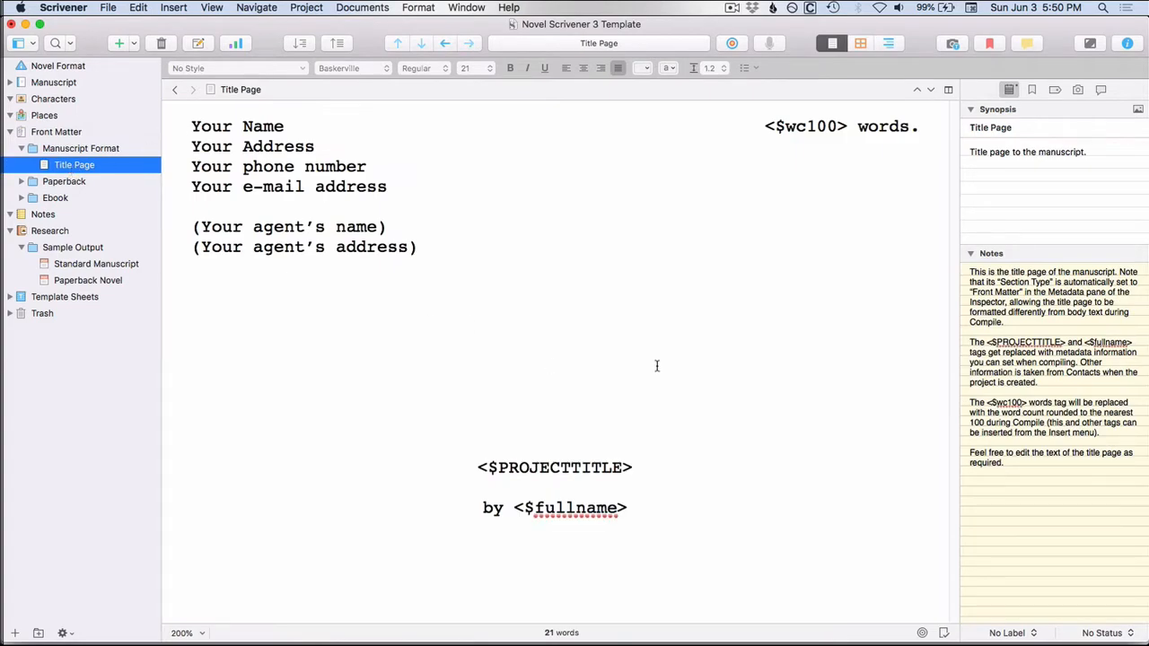
mouse_move(27, 167)
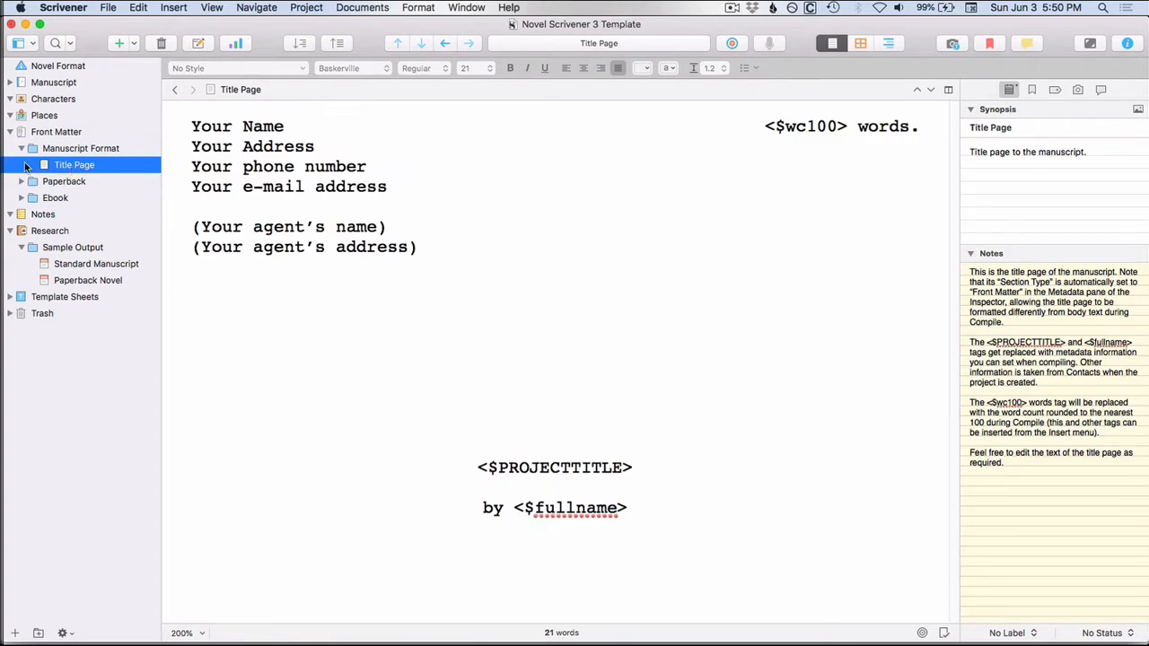
Step: Expand the Paperback and Ebook front matter, viewing the ebook cover and dedication page
left_click(21, 181)
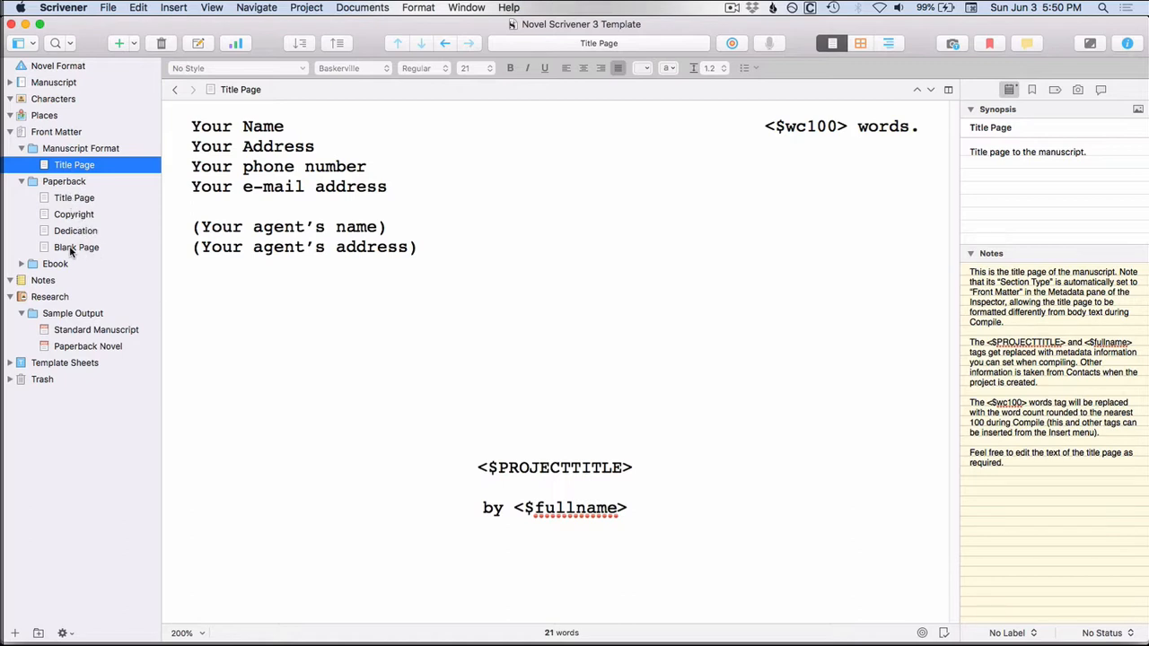
mouse_move(75, 249)
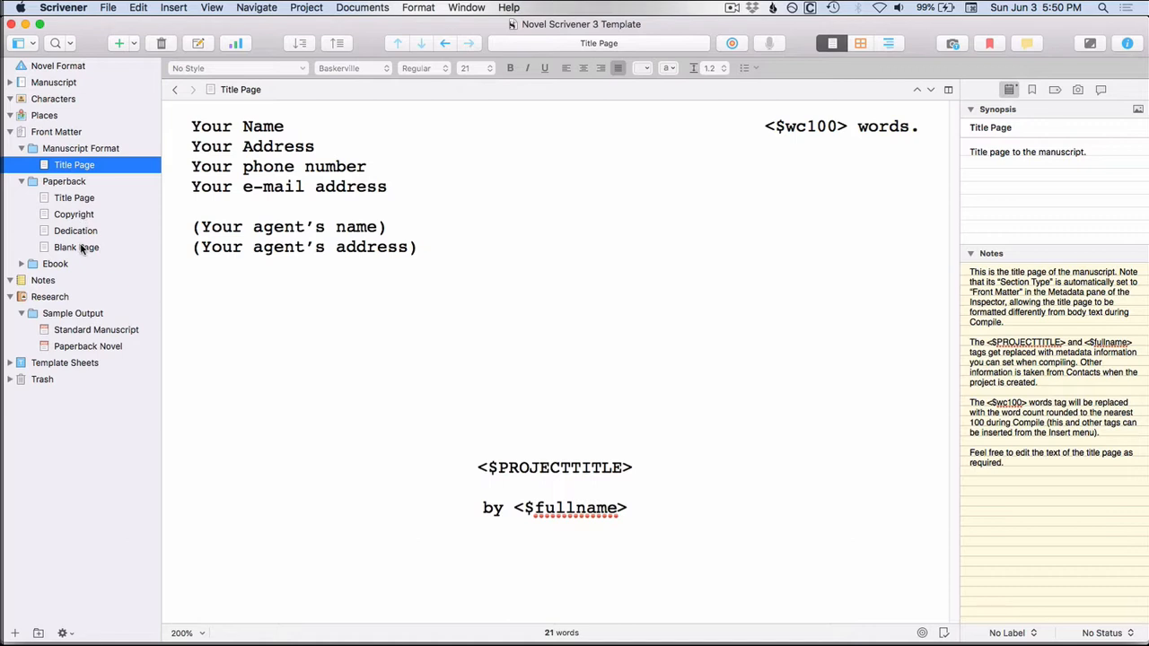
mouse_move(59, 266)
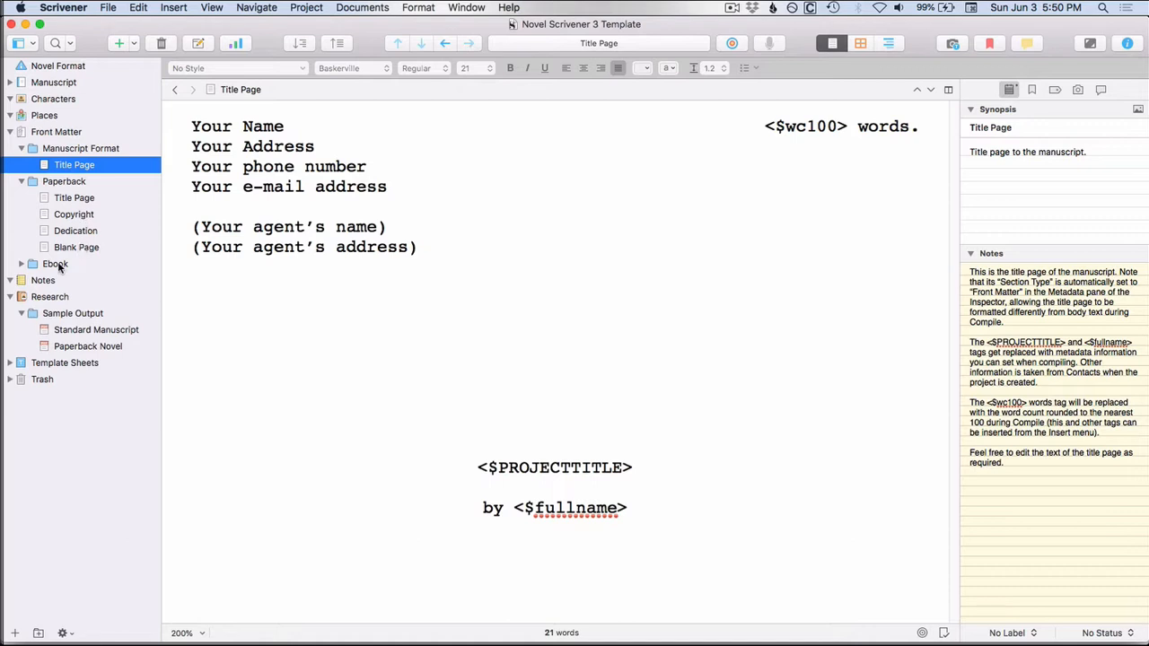
left_click(22, 262)
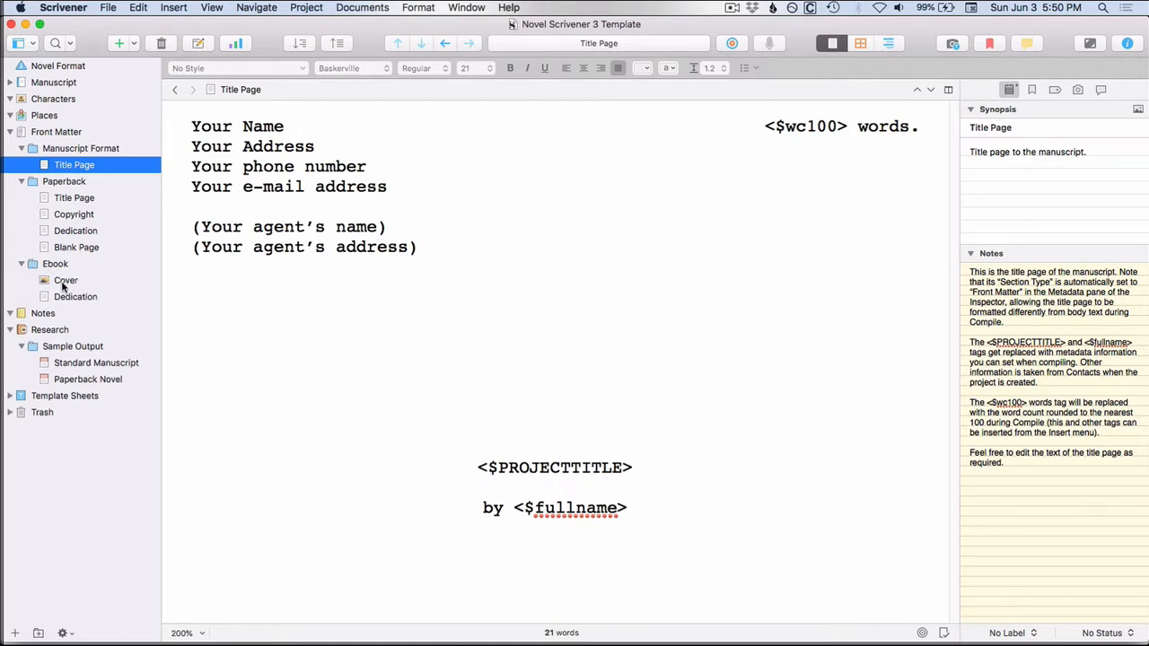
left_click(65, 280)
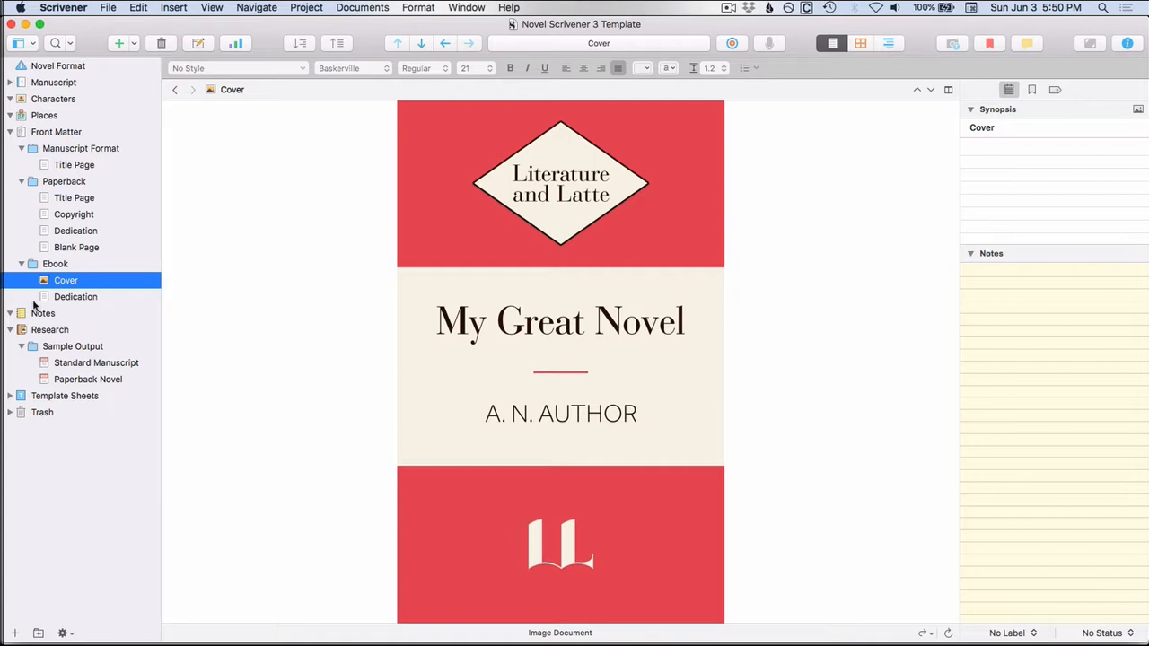
left_click(75, 296)
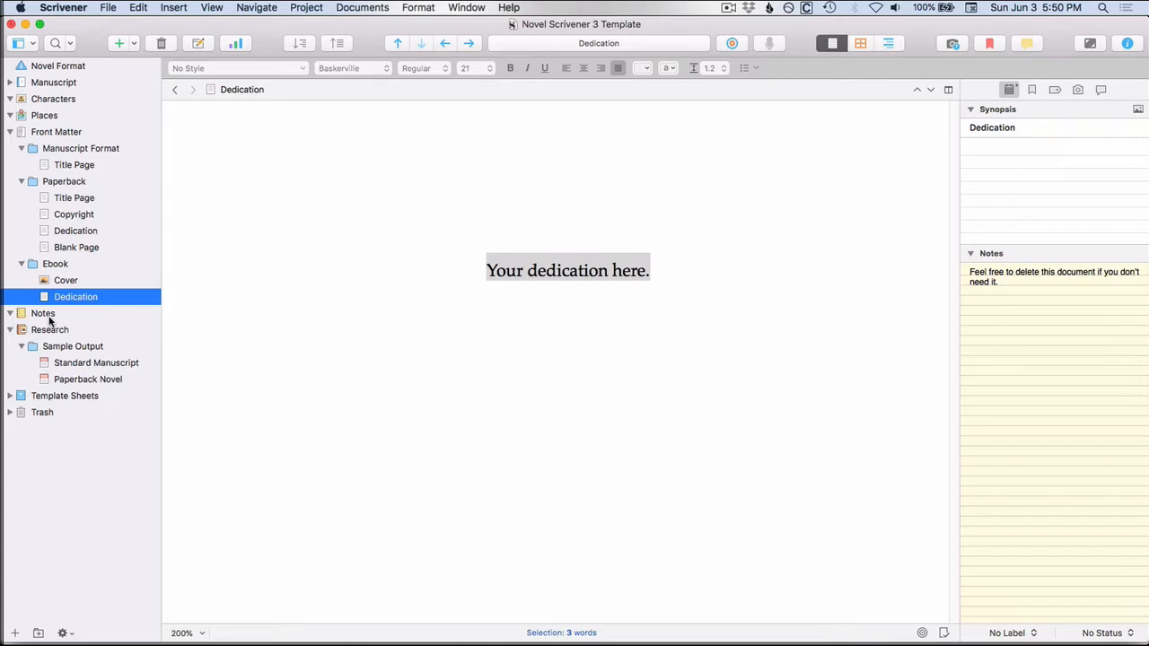
Step: View the Notes and Research folders, then scroll through the Standard Manuscript sample output
left_click(43, 313)
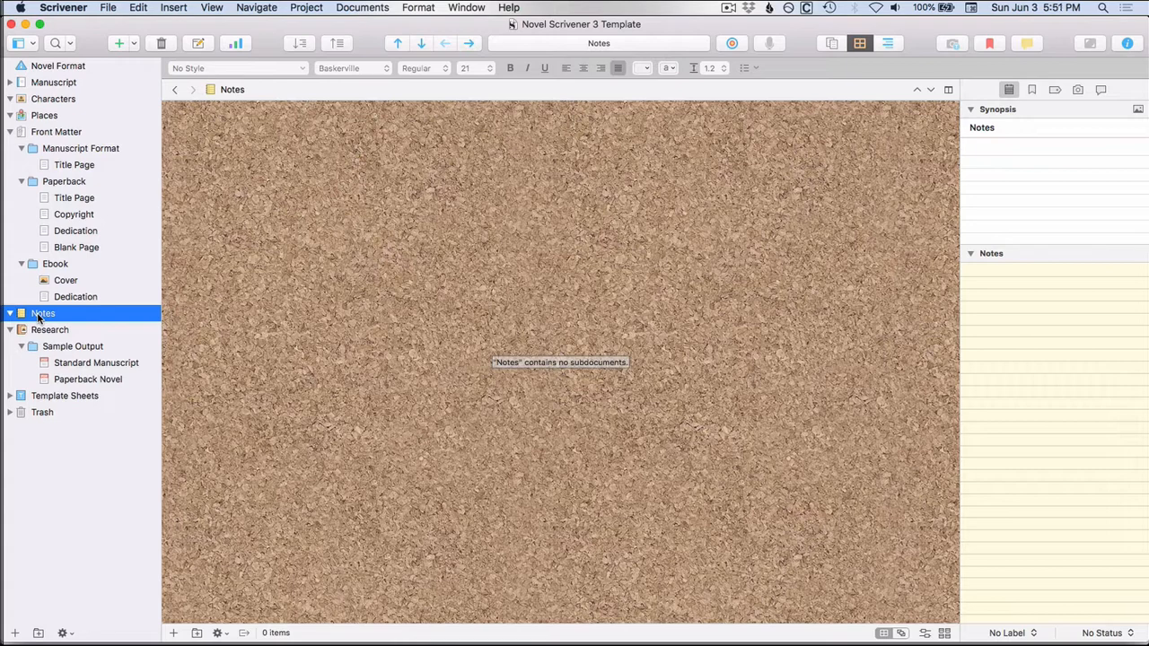
mouse_move(58, 316)
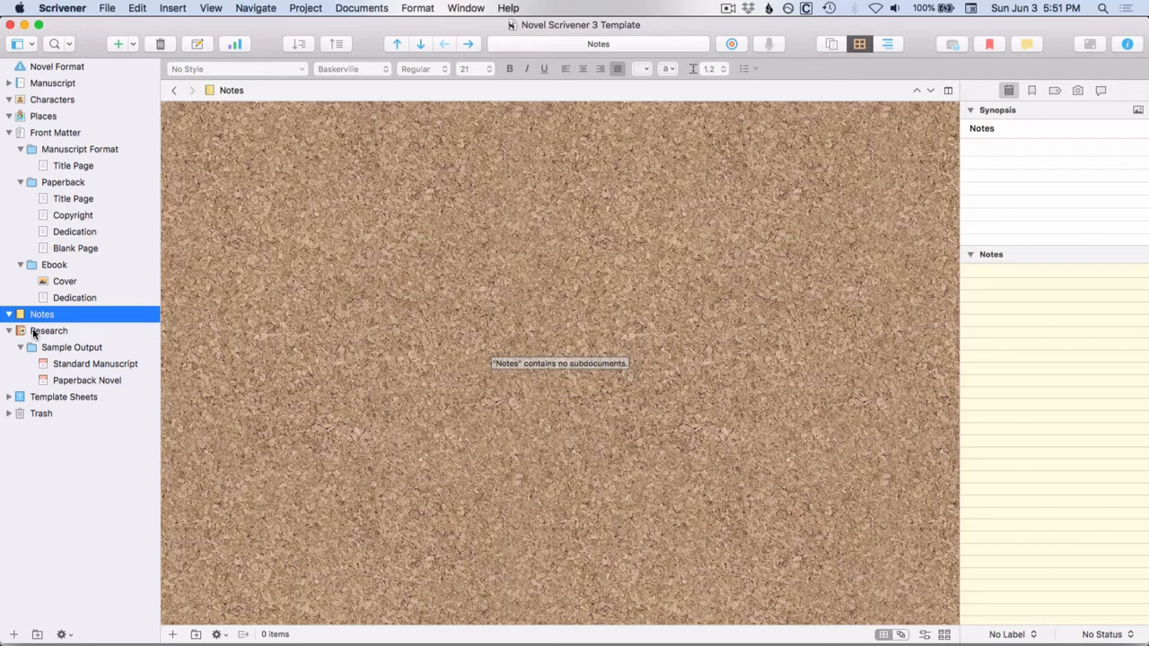
left_click(48, 330)
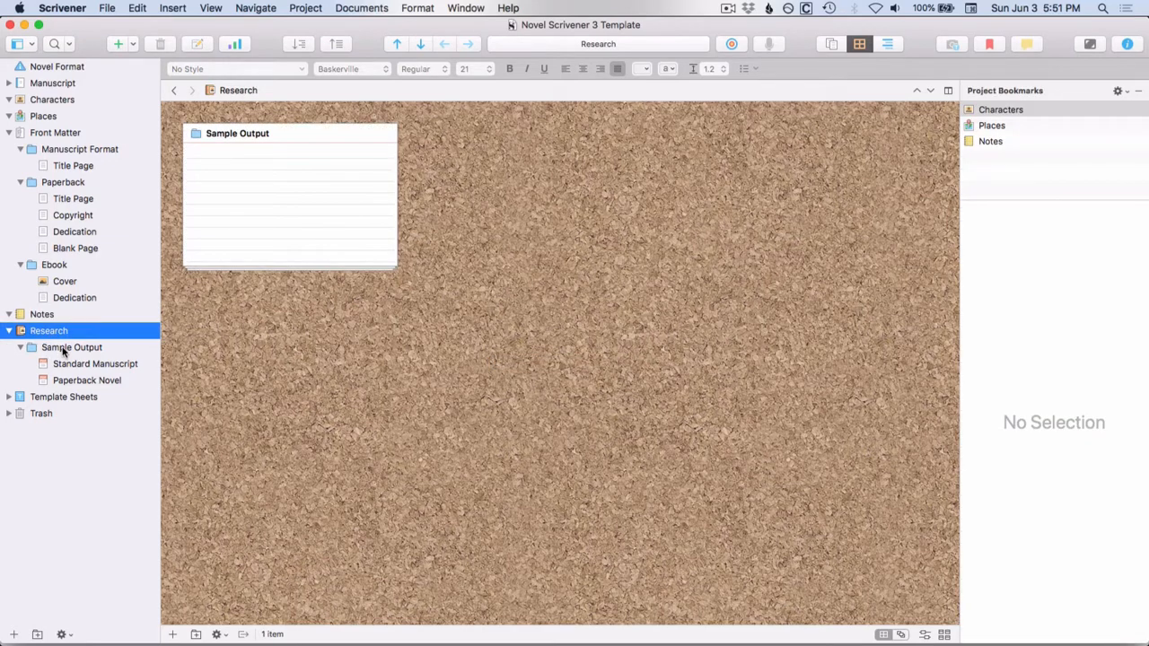
left_click(72, 349)
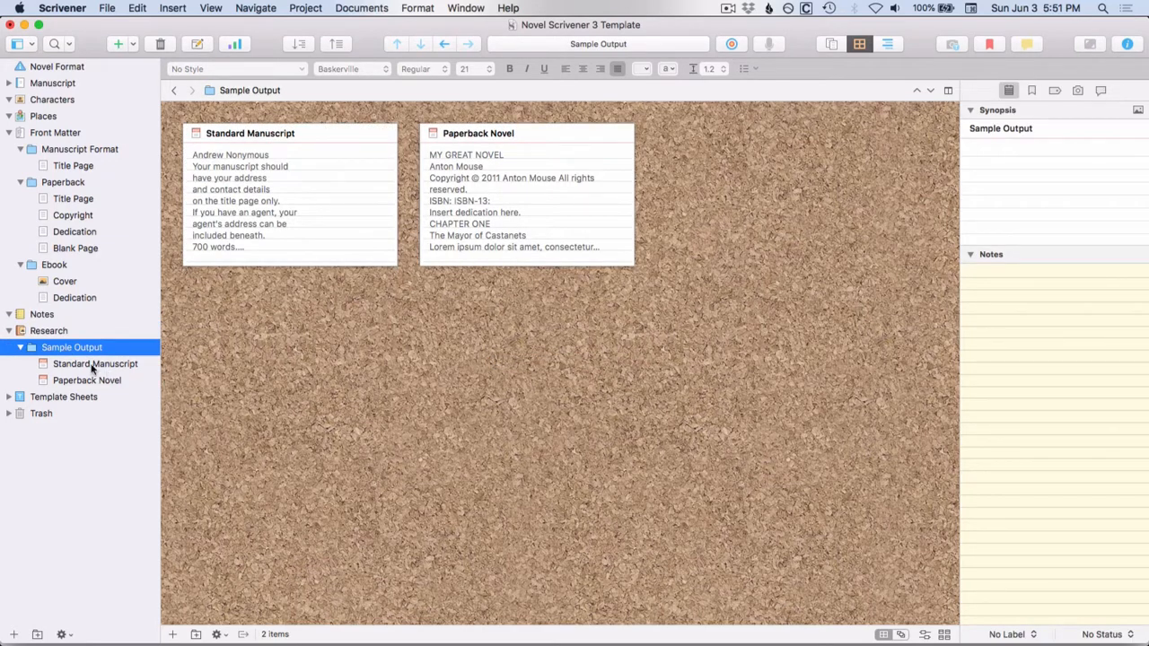
double_click(93, 362)
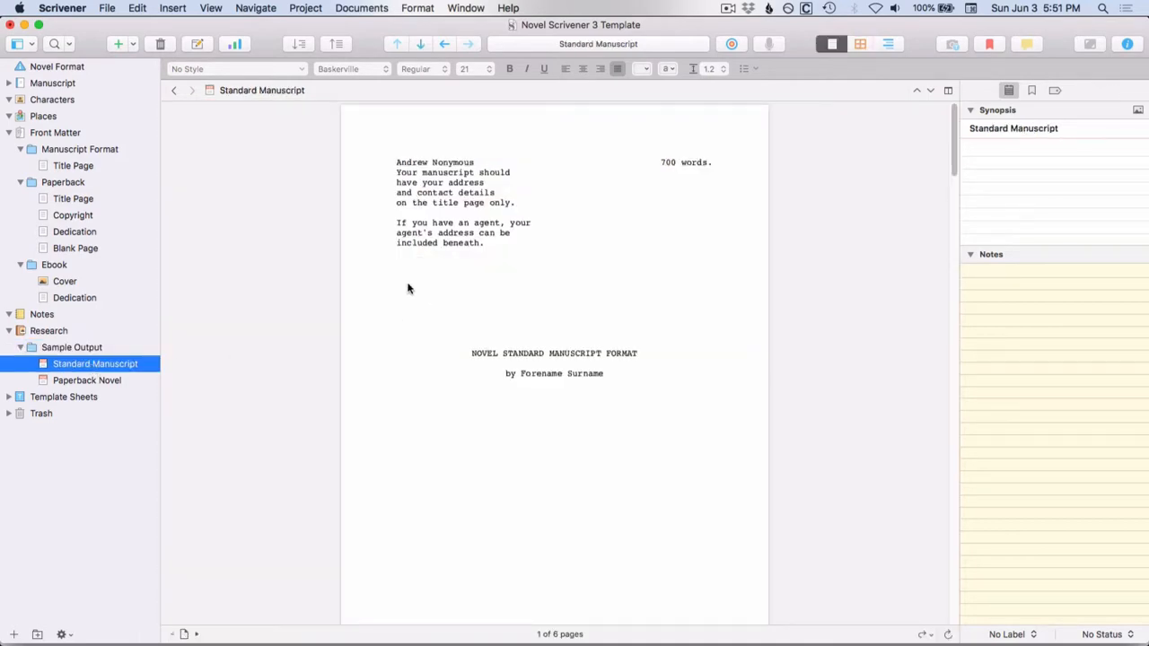
scroll("down", 3)
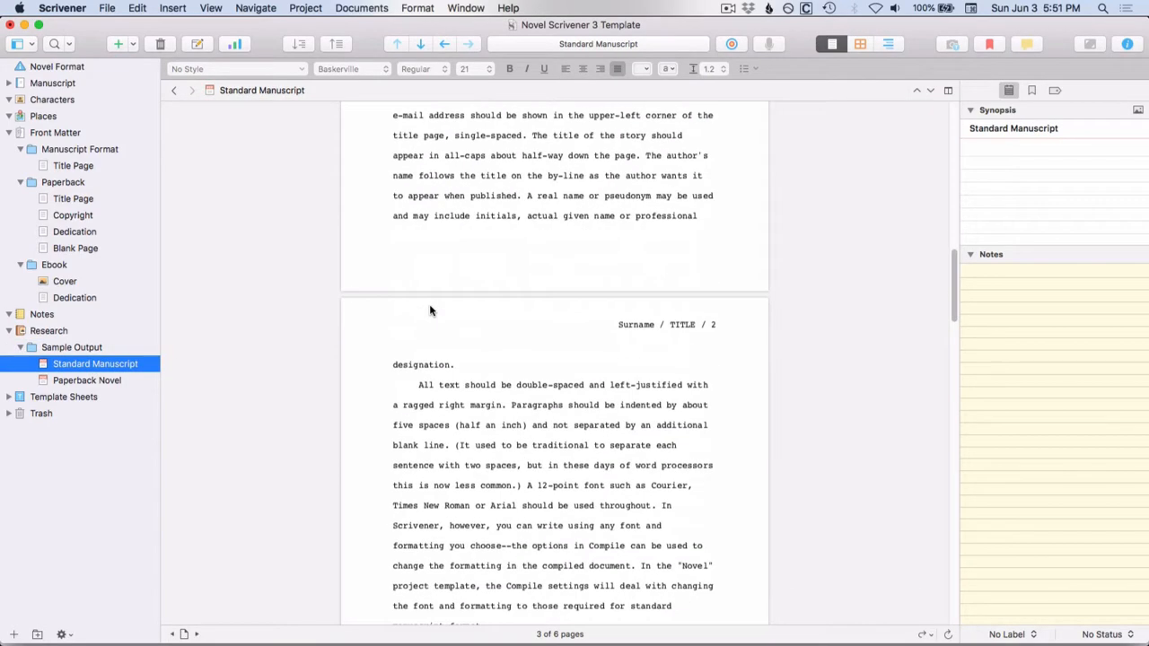
scroll("down", 3)
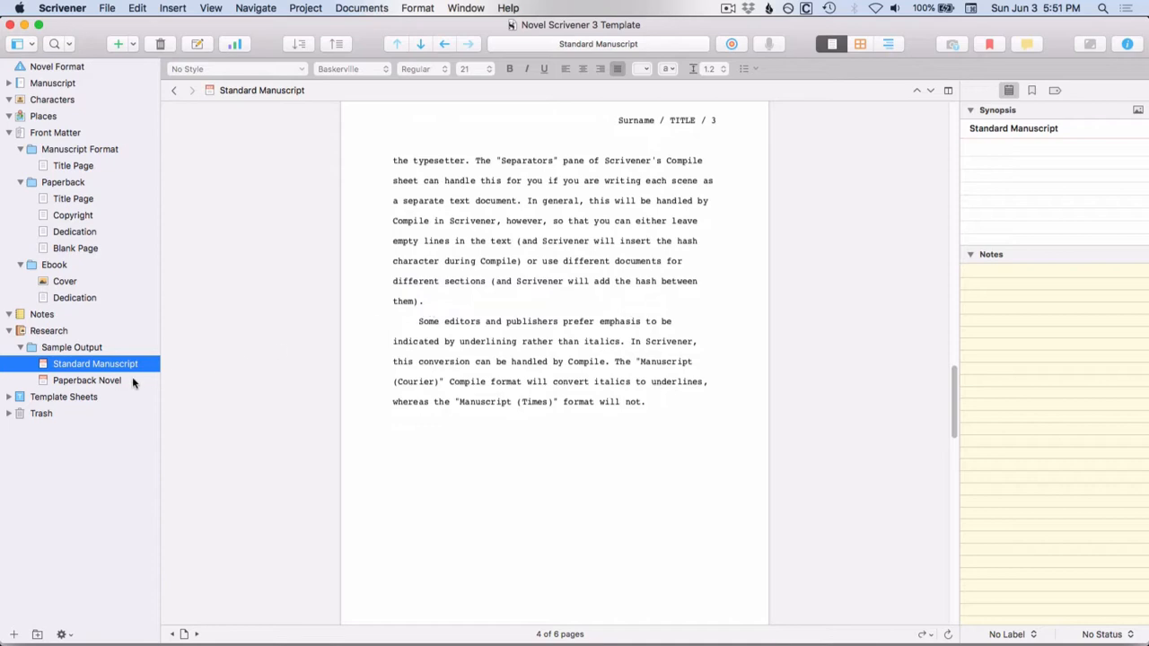
Step: View the Paperback Novel sample output down to its Chapter One page
left_click(87, 381)
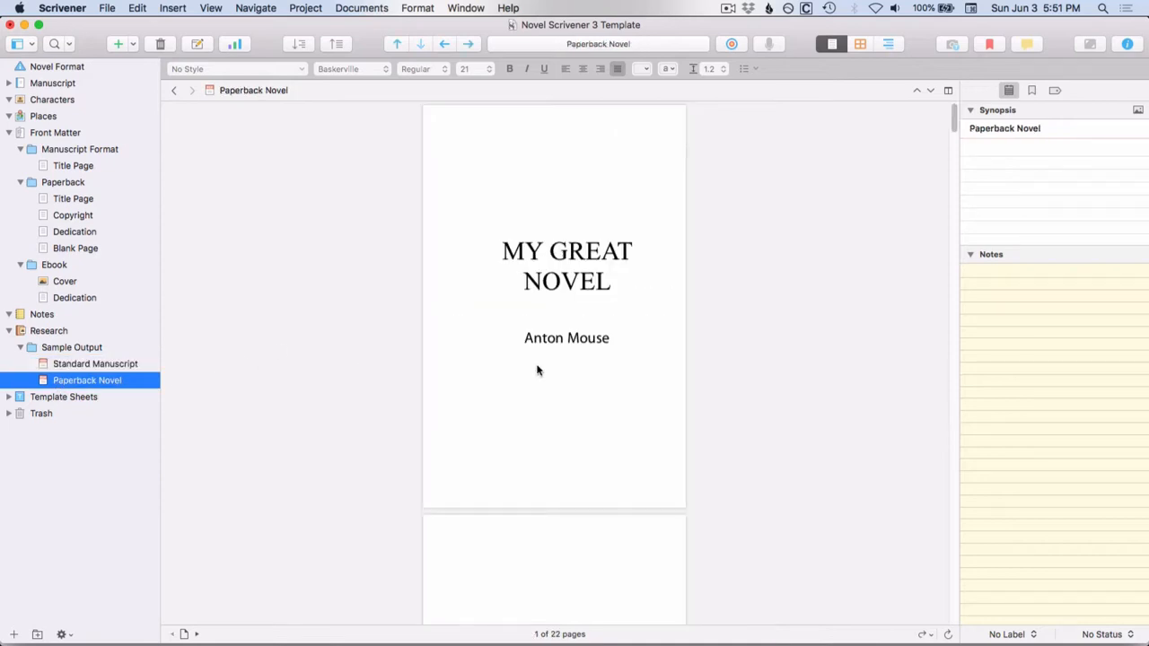
scroll("down", 3)
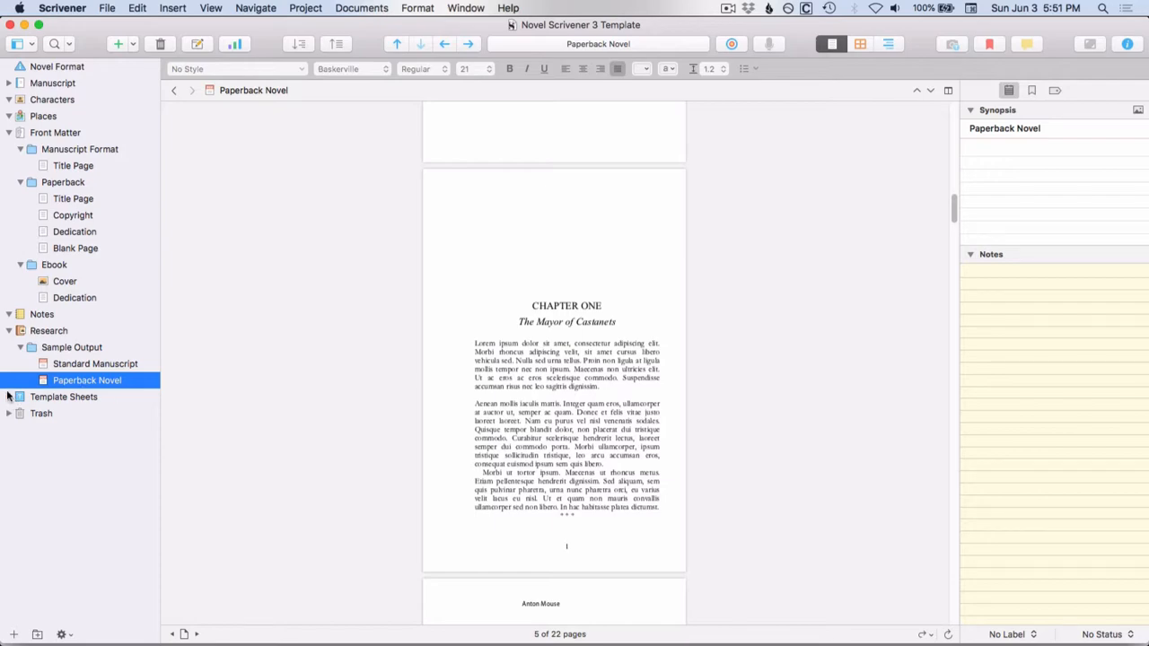
Step: View the Character Sketch and Setting Sketch sheets in the Template Sheets folder
left_click(65, 396)
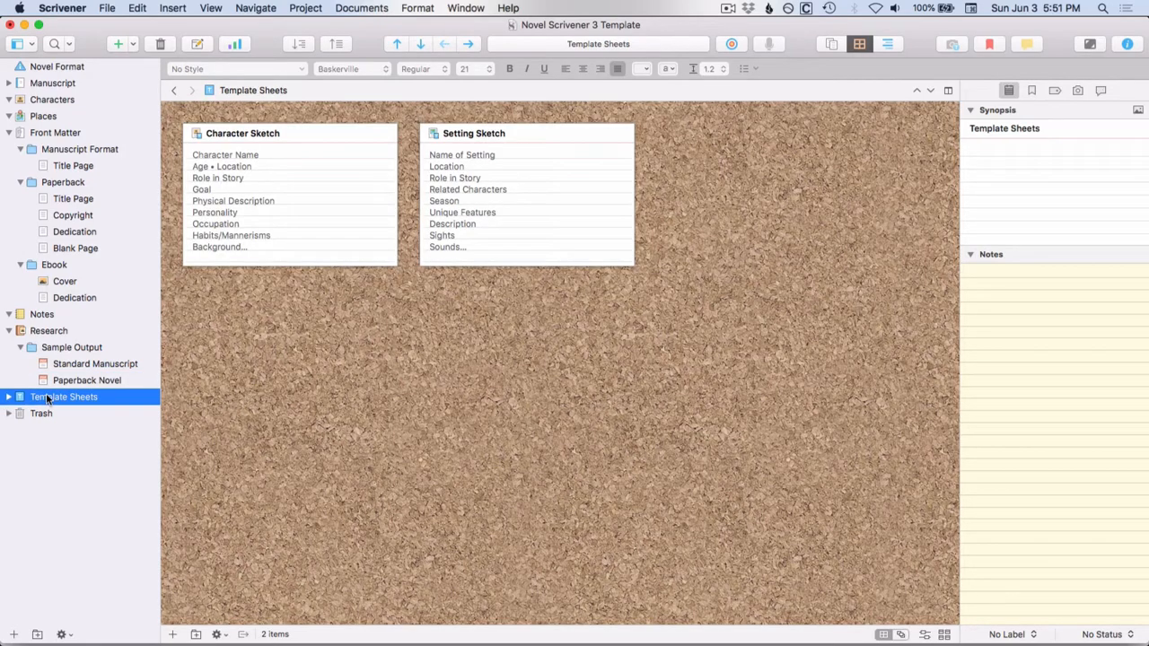
left_click(7, 397)
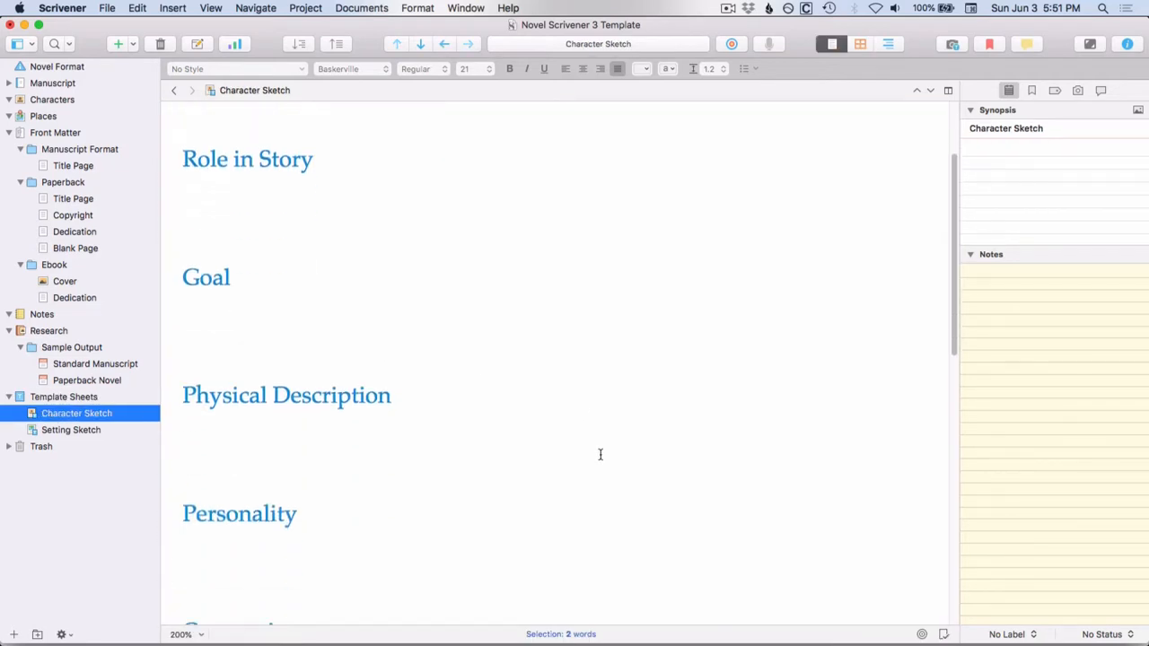
scroll("down", 3)
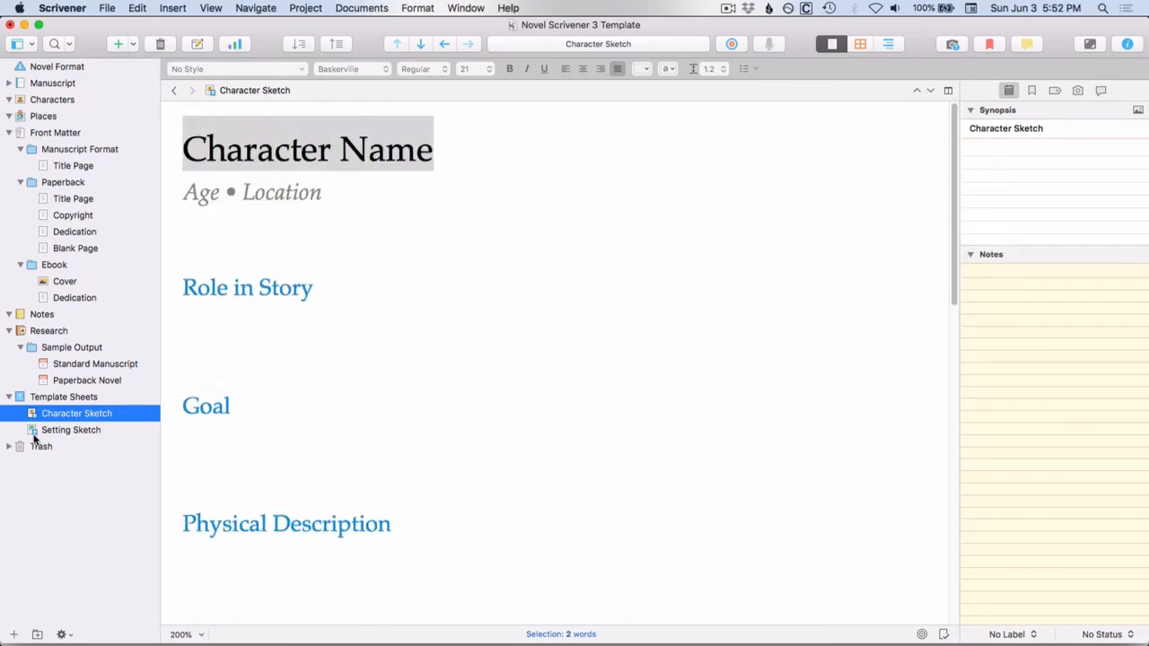
left_click(72, 429)
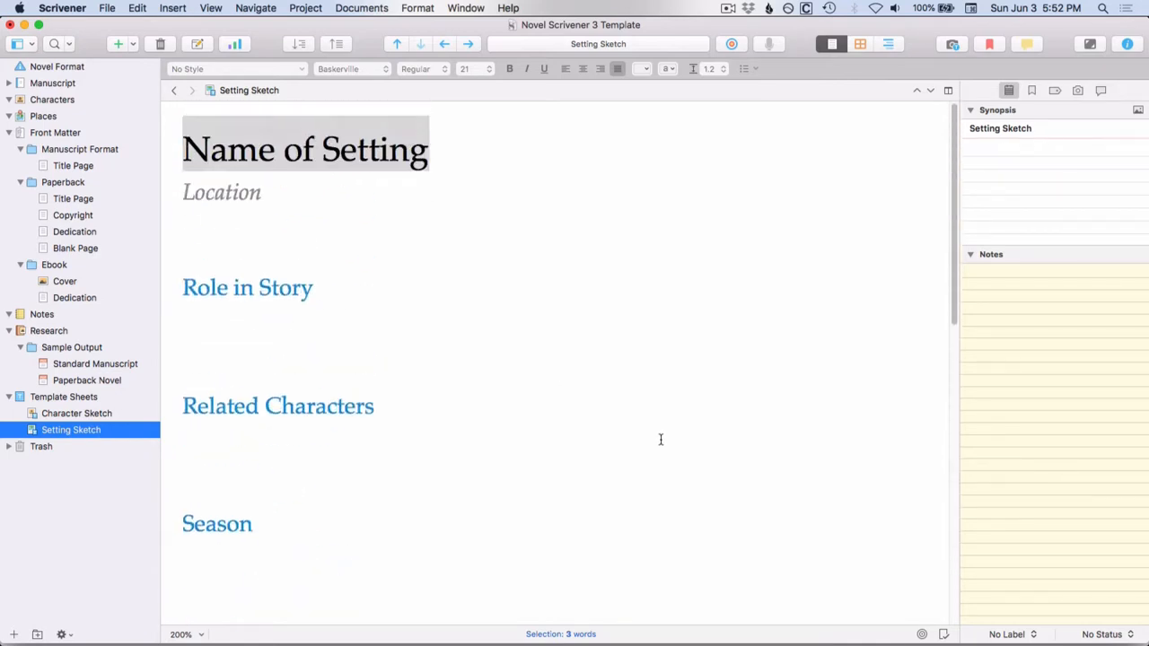
mouse_move(719, 219)
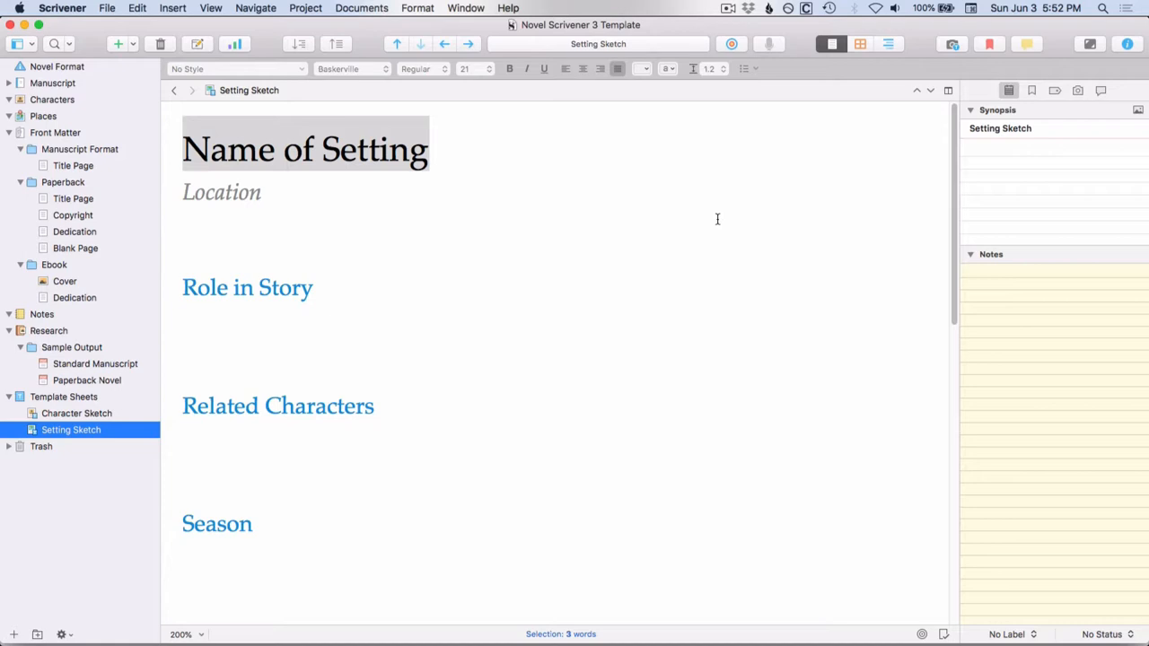
scroll("down", 3)
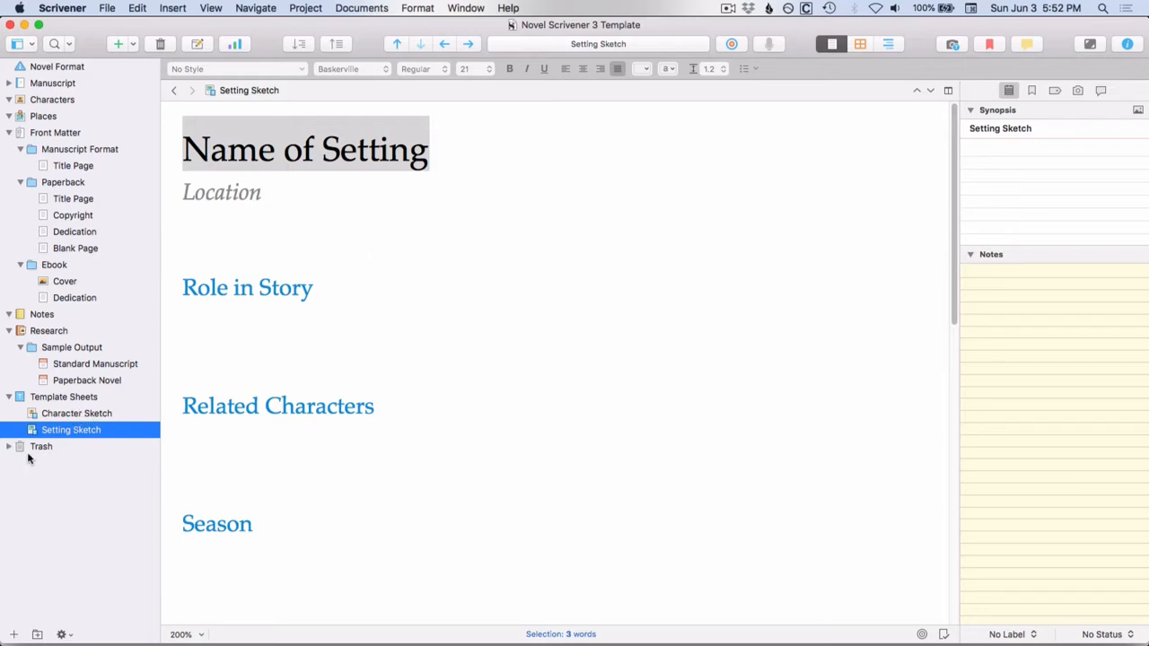
mouse_move(104, 417)
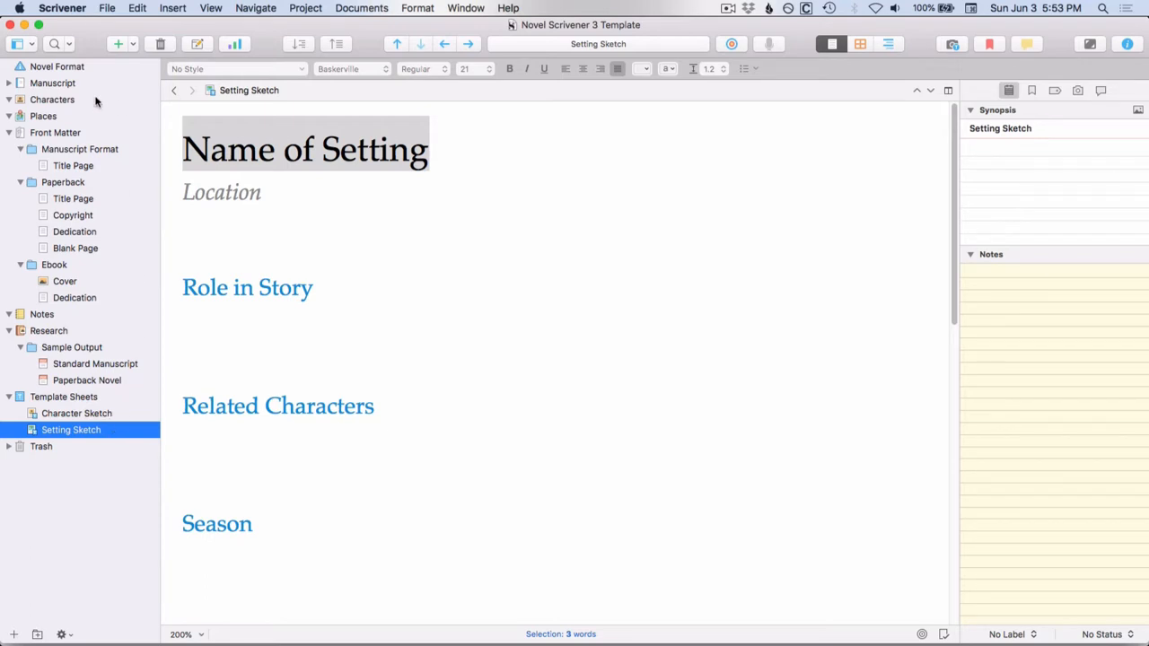
mouse_move(111, 79)
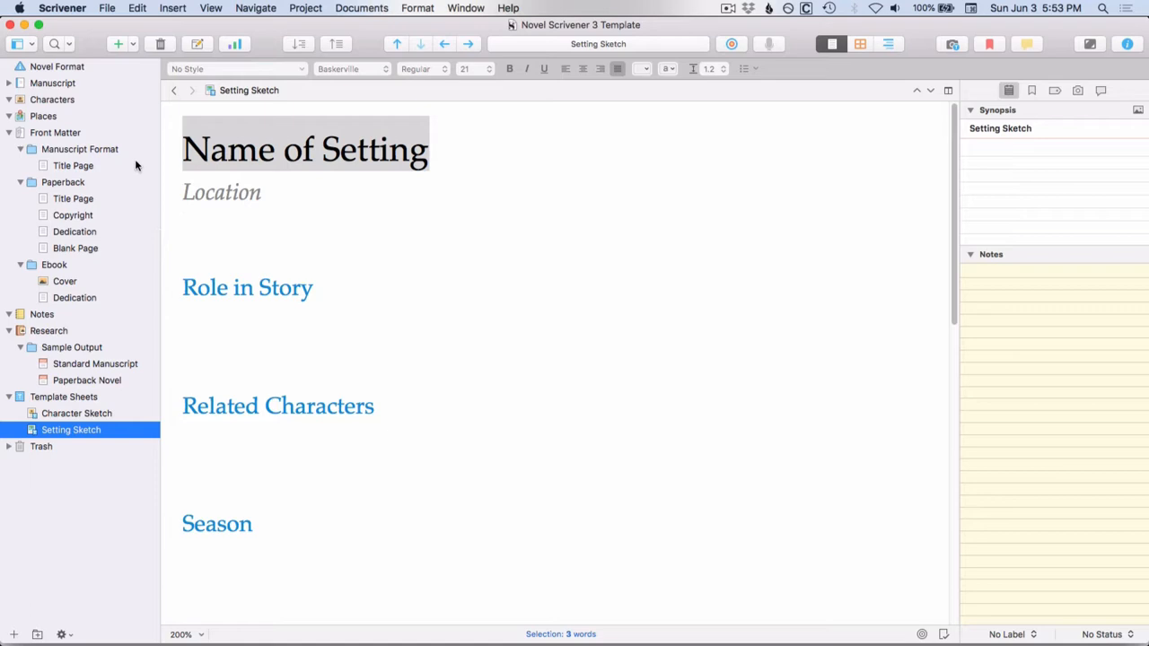
mouse_move(126, 104)
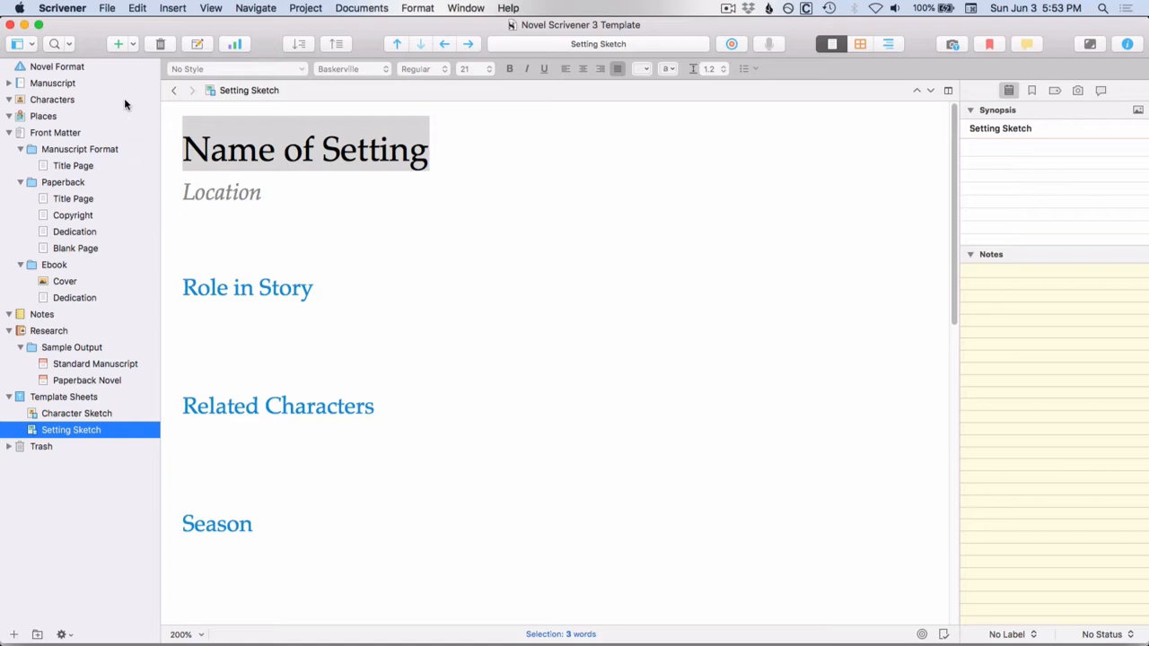
mouse_move(72, 97)
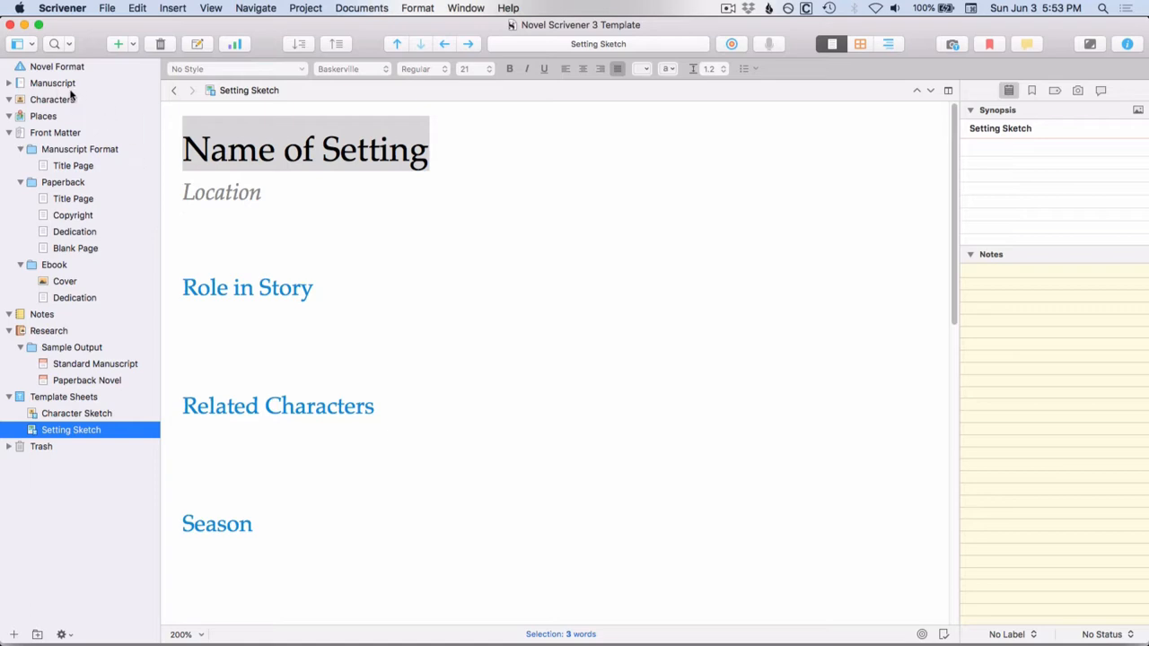
mouse_move(116, 121)
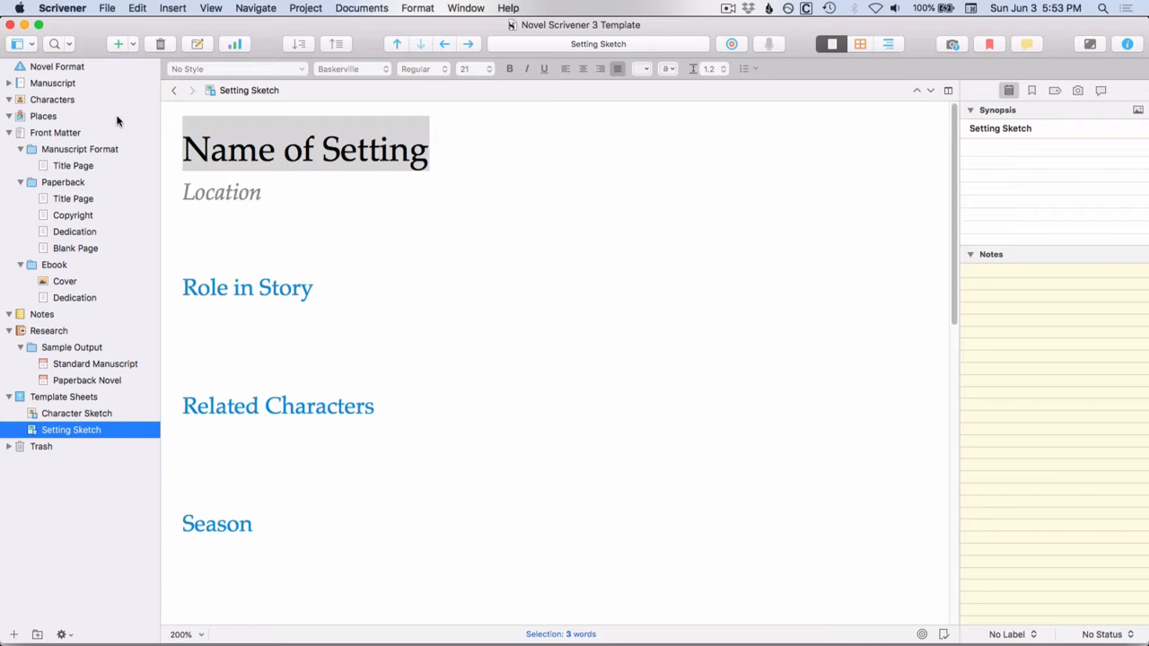
mouse_move(117, 312)
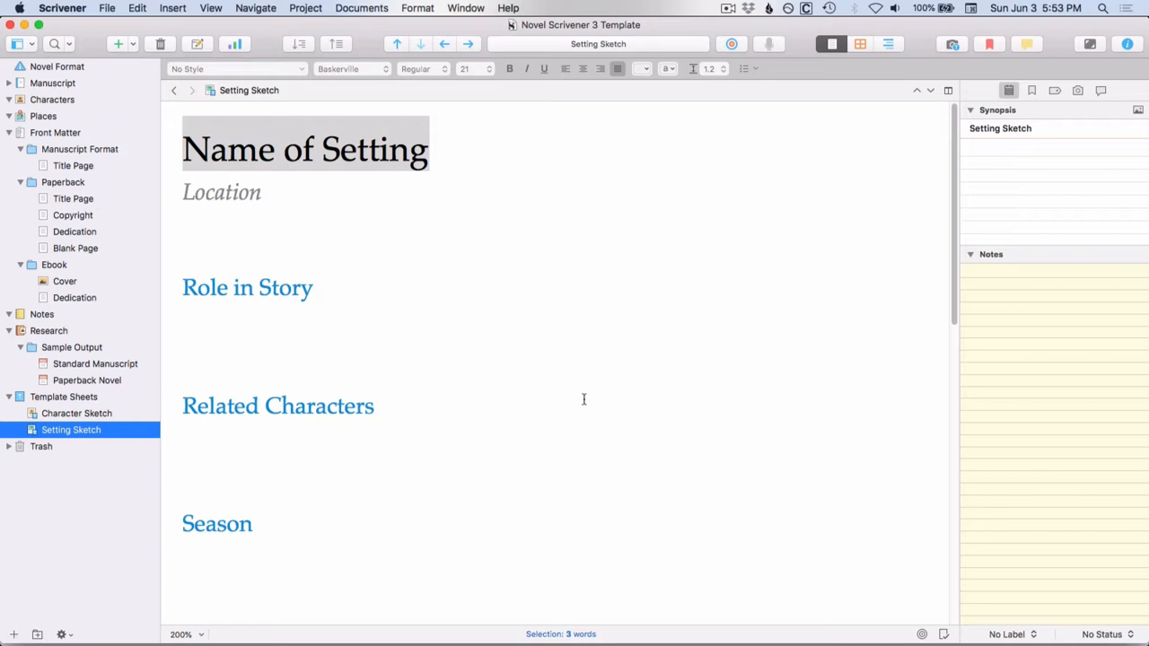
mouse_move(625, 403)
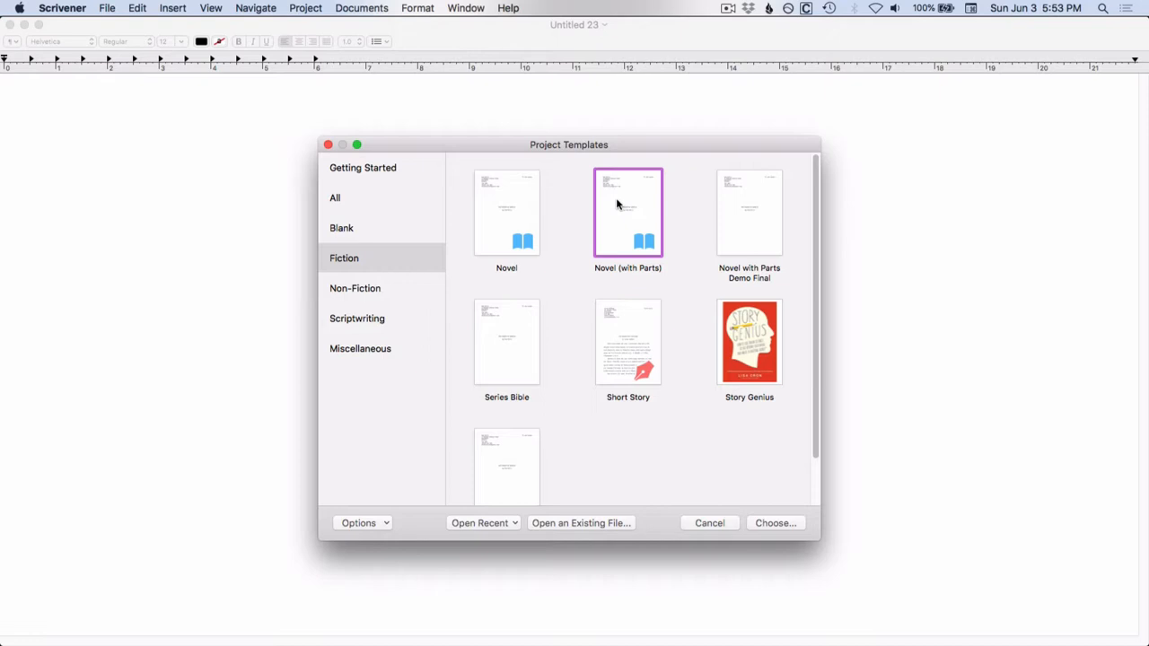
mouse_move(614, 190)
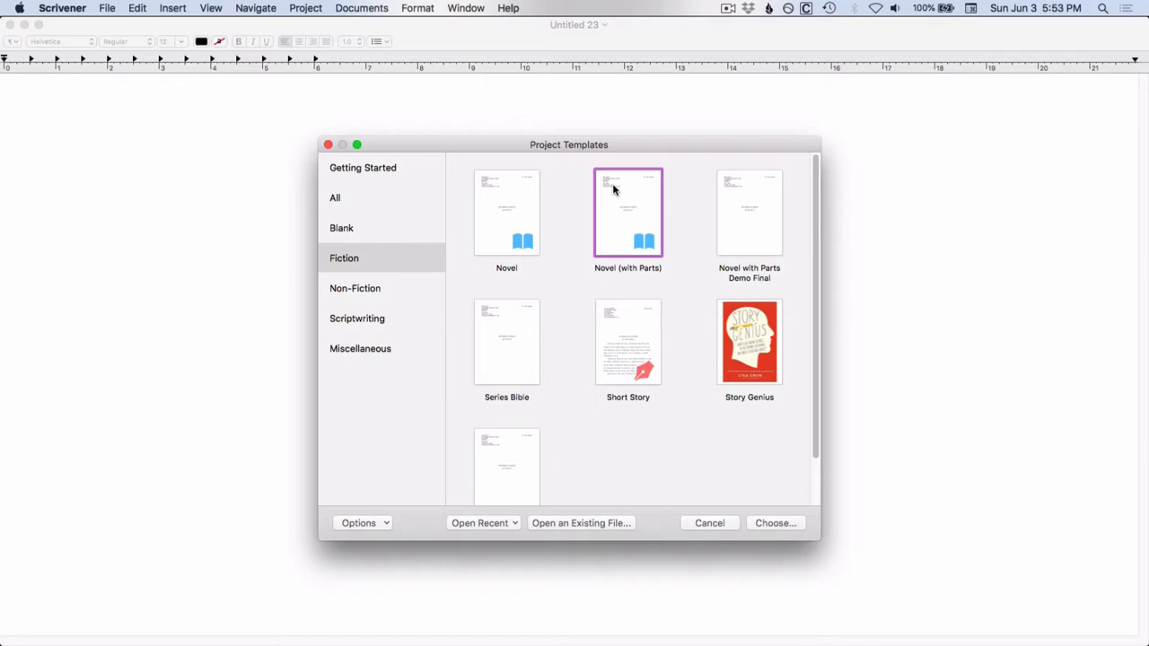
mouse_move(618, 208)
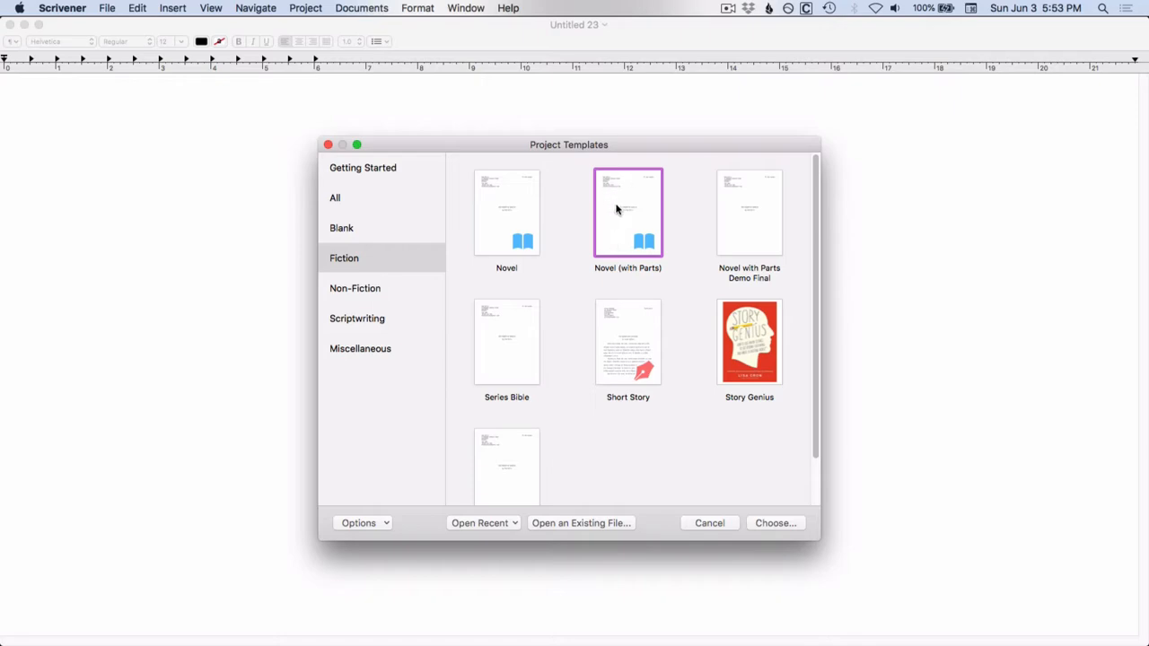
Step: Create the Novel with Parts project and browse a chapter, its scene and the second part's corkboard
left_click(775, 523)
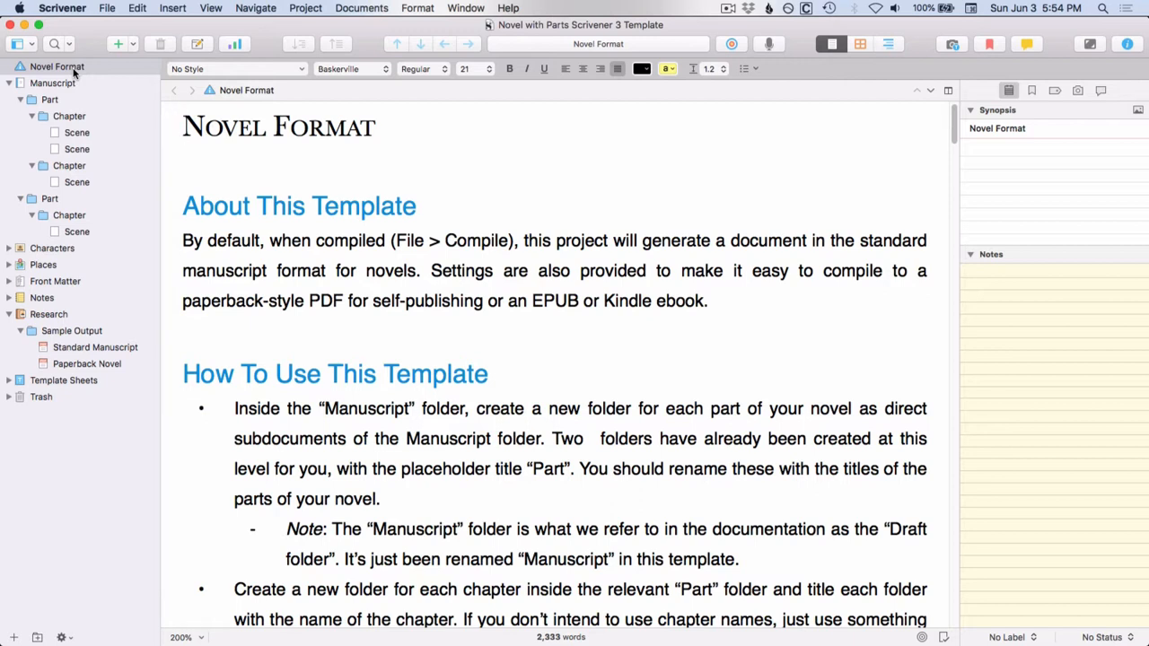
left_click(183, 125)
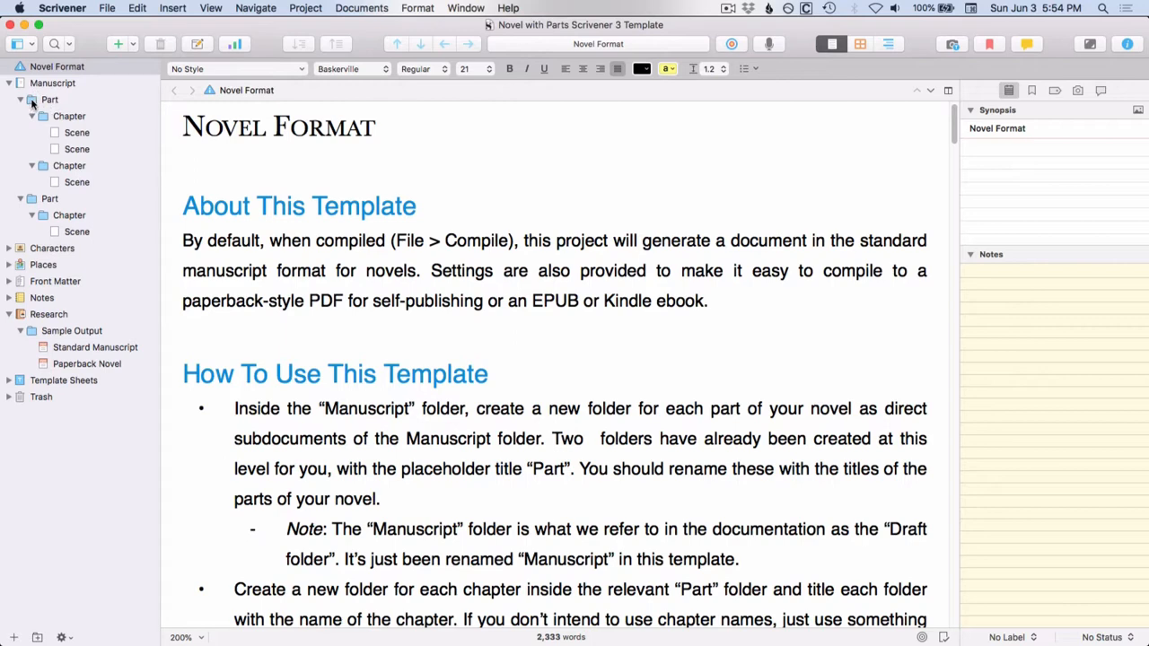
left_click(50, 100)
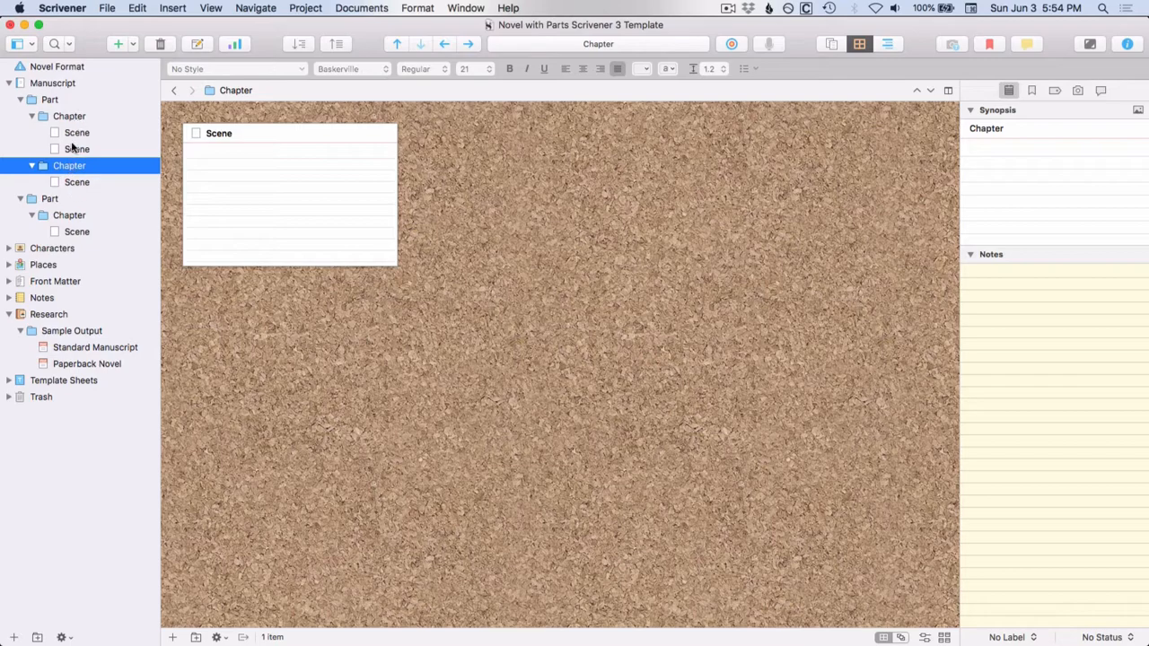
left_click(75, 133)
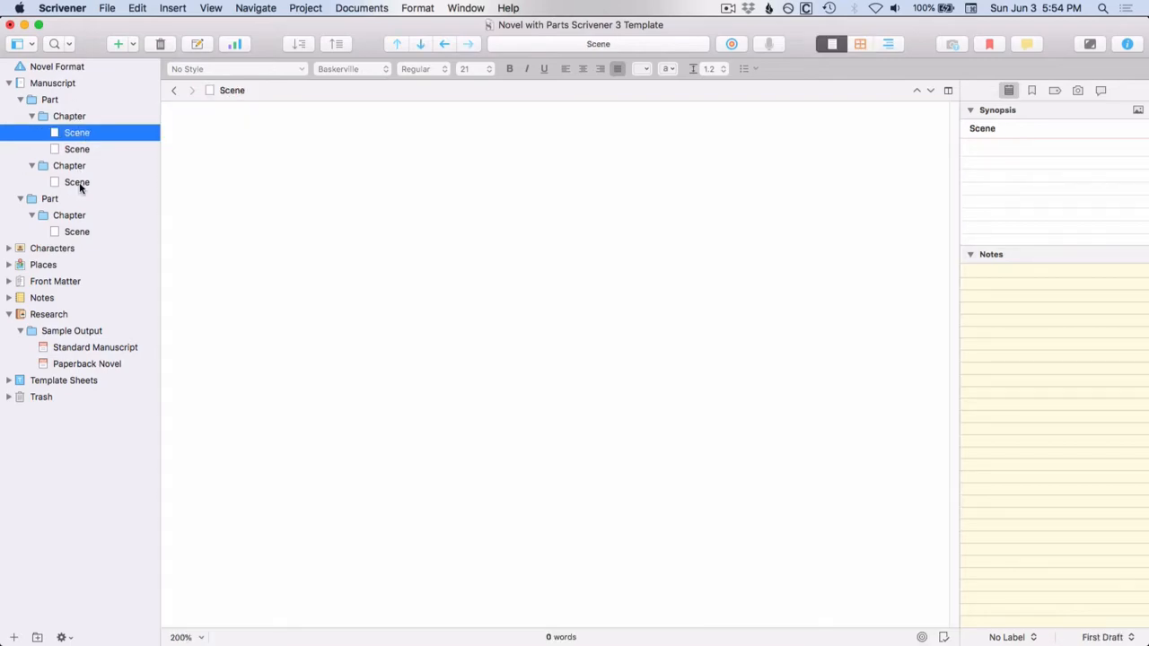
left_click(50, 197)
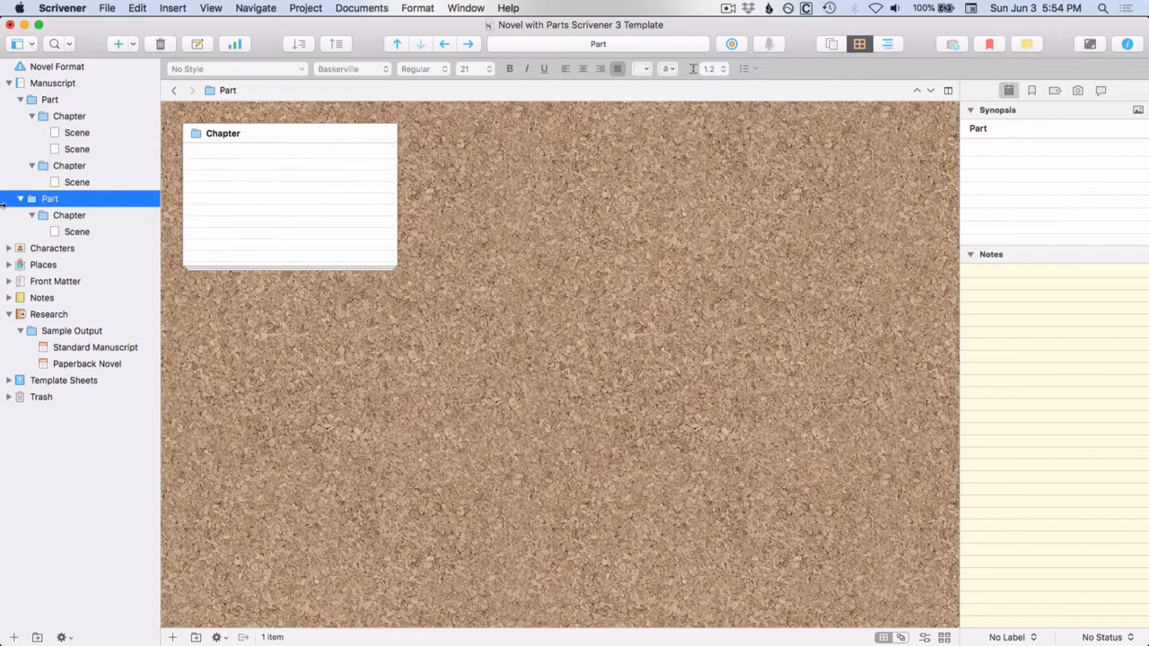
mouse_move(129, 160)
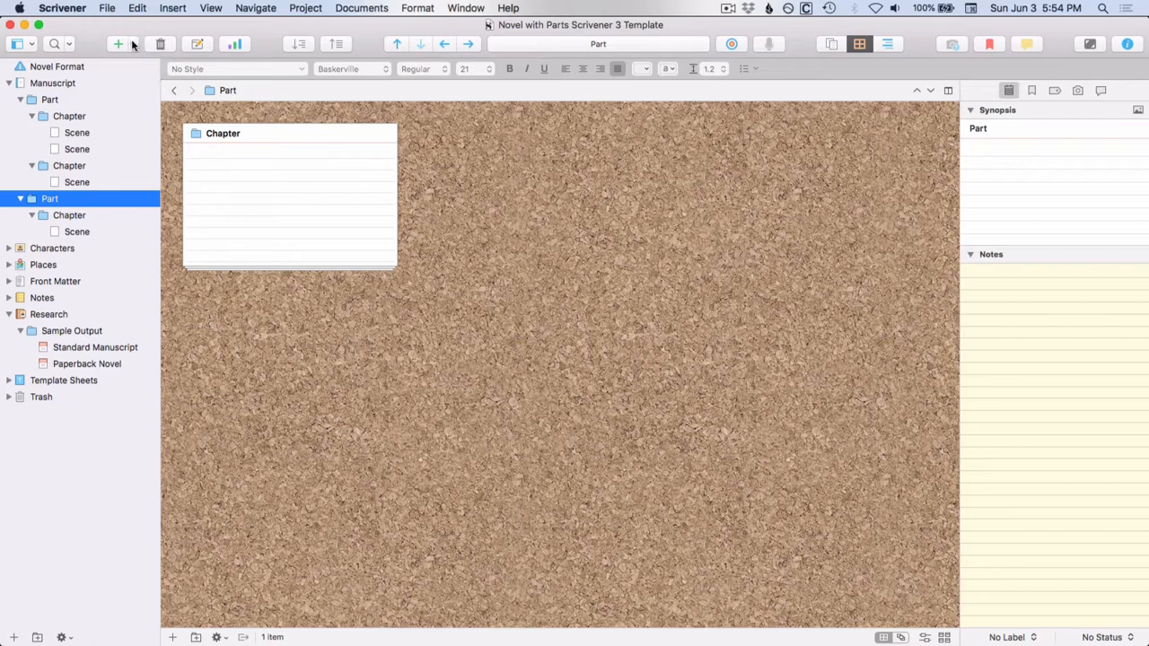
left_click(118, 43)
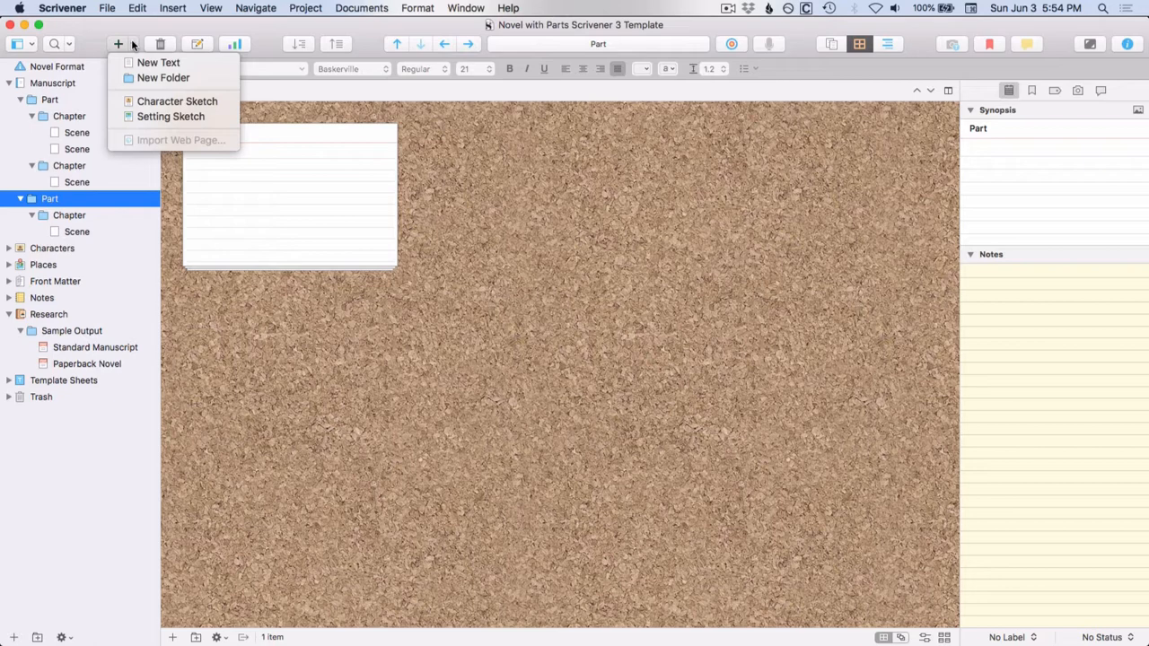
left_click(163, 77)
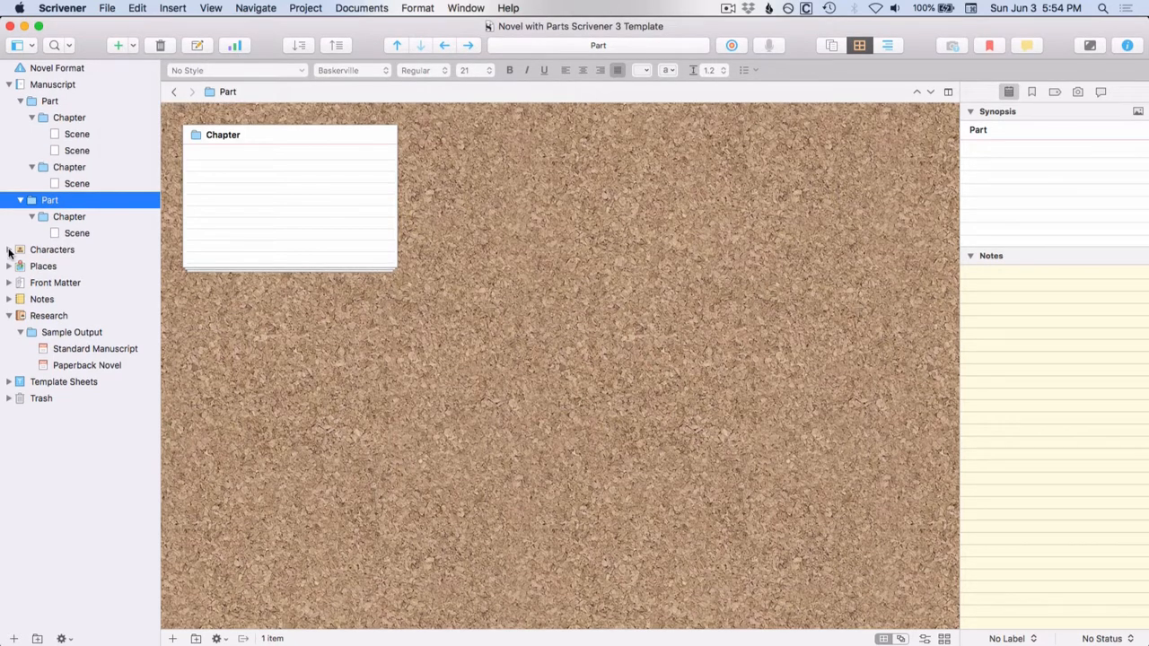
mouse_move(7, 287)
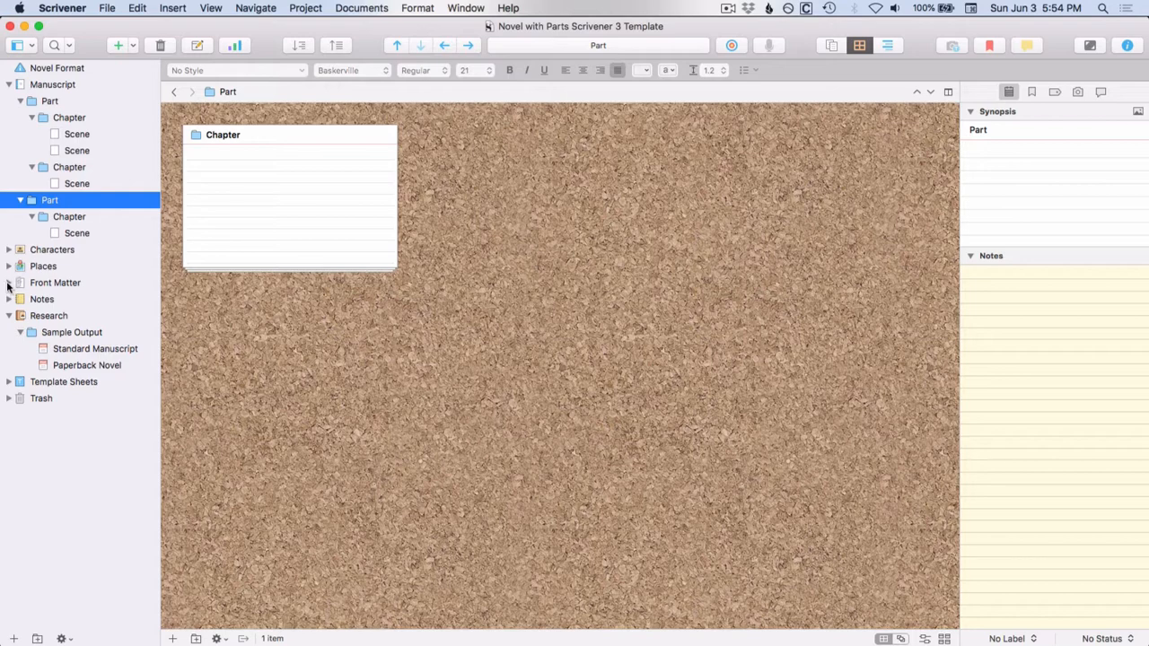
mouse_move(46, 316)
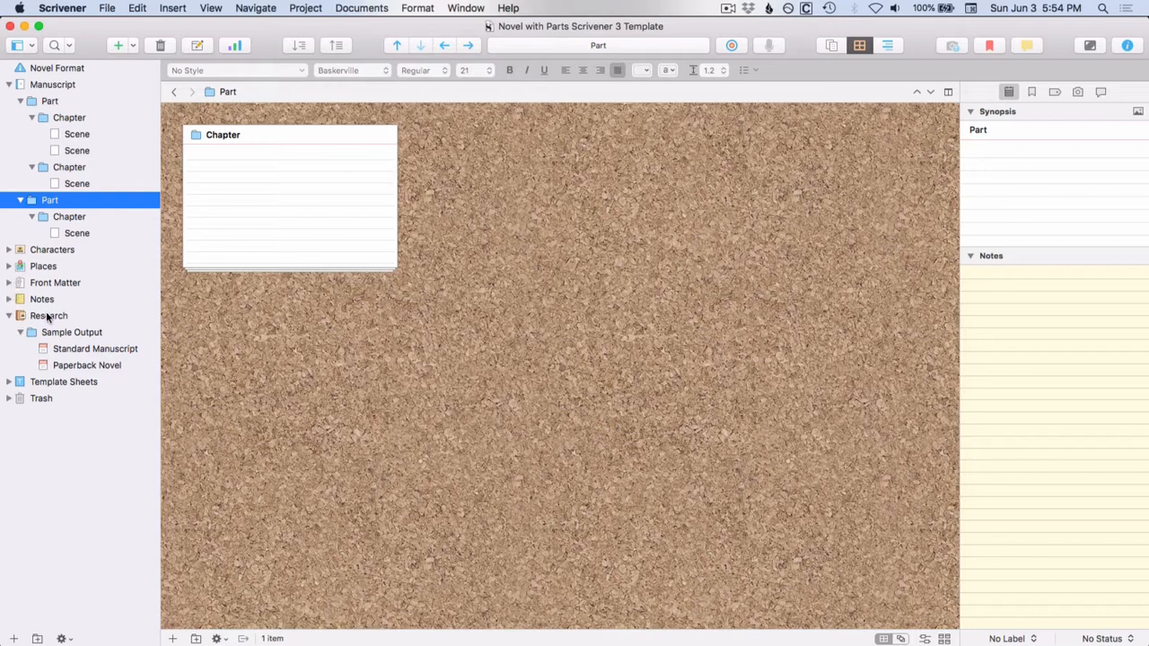
mouse_move(80, 219)
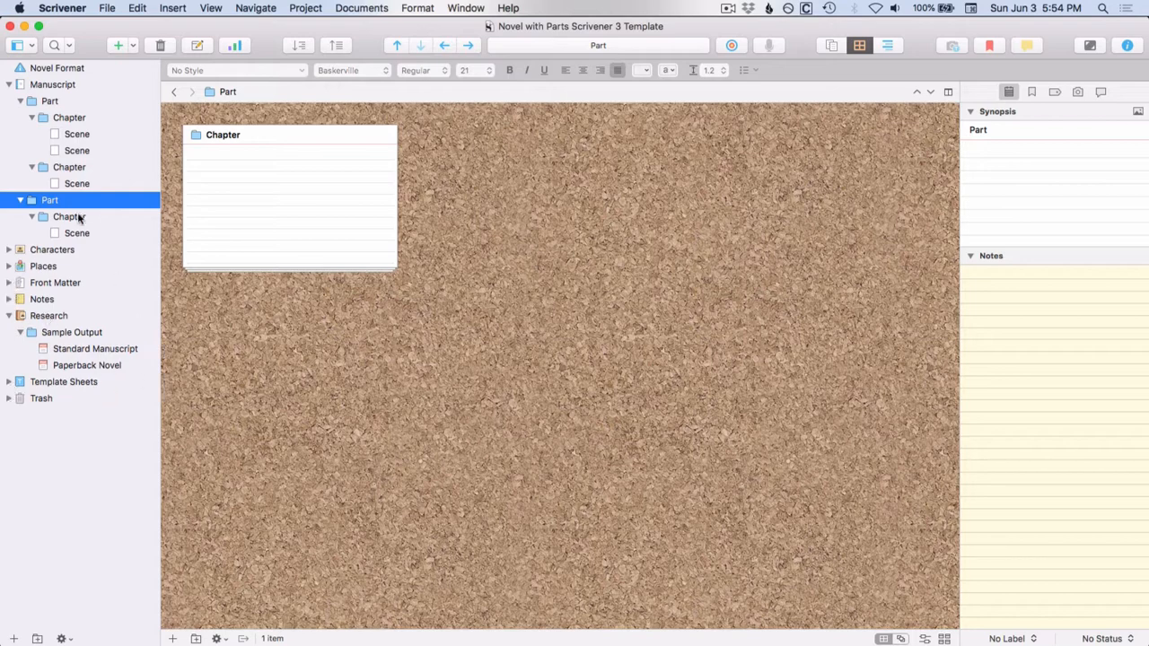
mouse_move(57, 508)
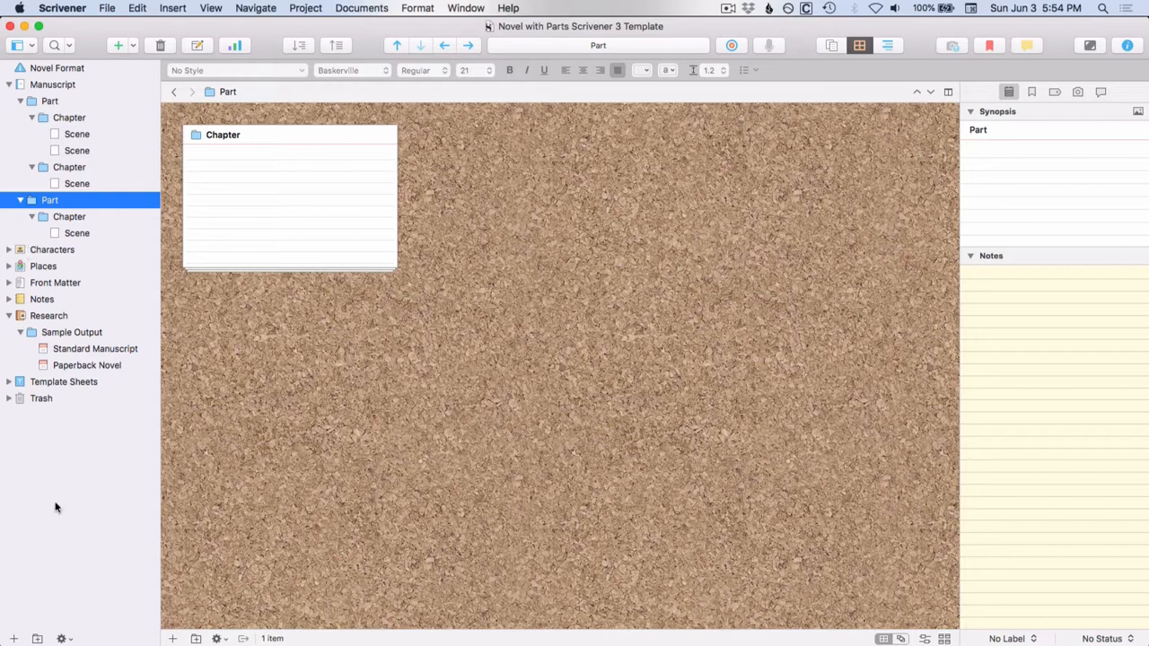
mouse_move(58, 508)
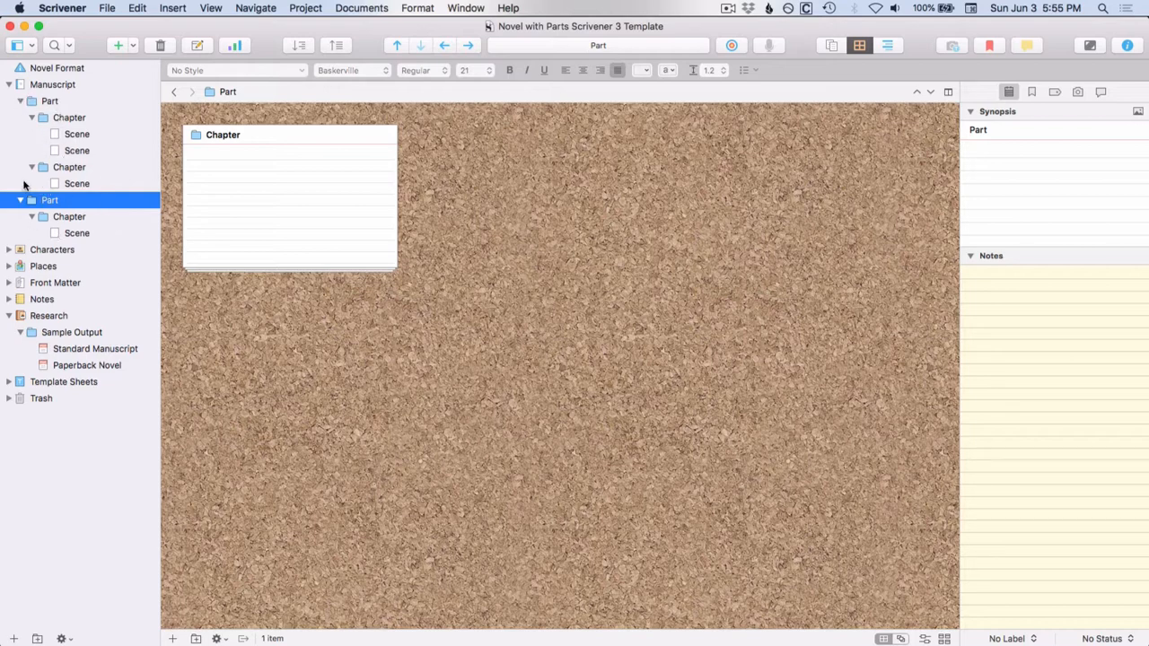
left_click(57, 68)
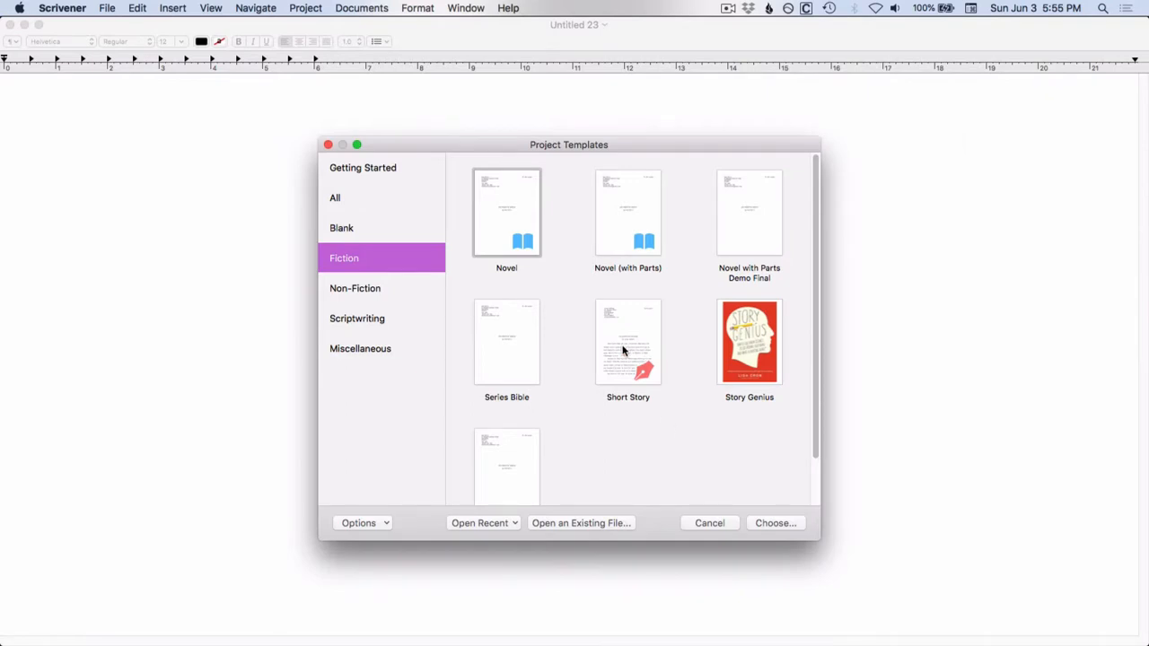
Step: Create a new project from the Short Story template
double_click(628, 341)
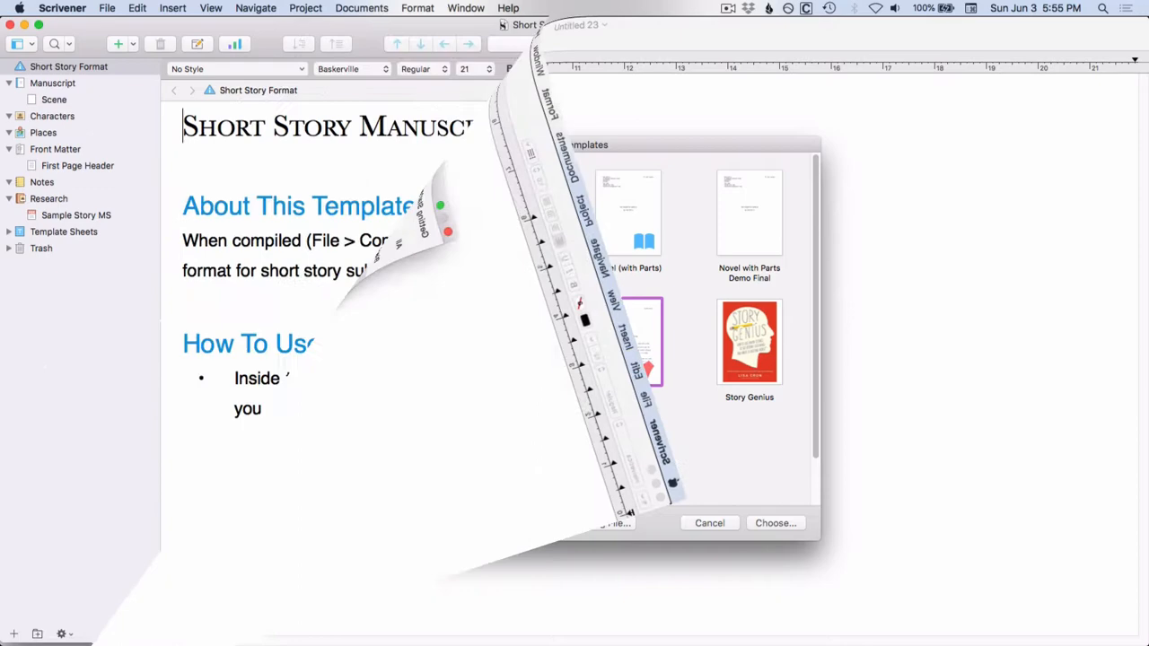
left_click(710, 522)
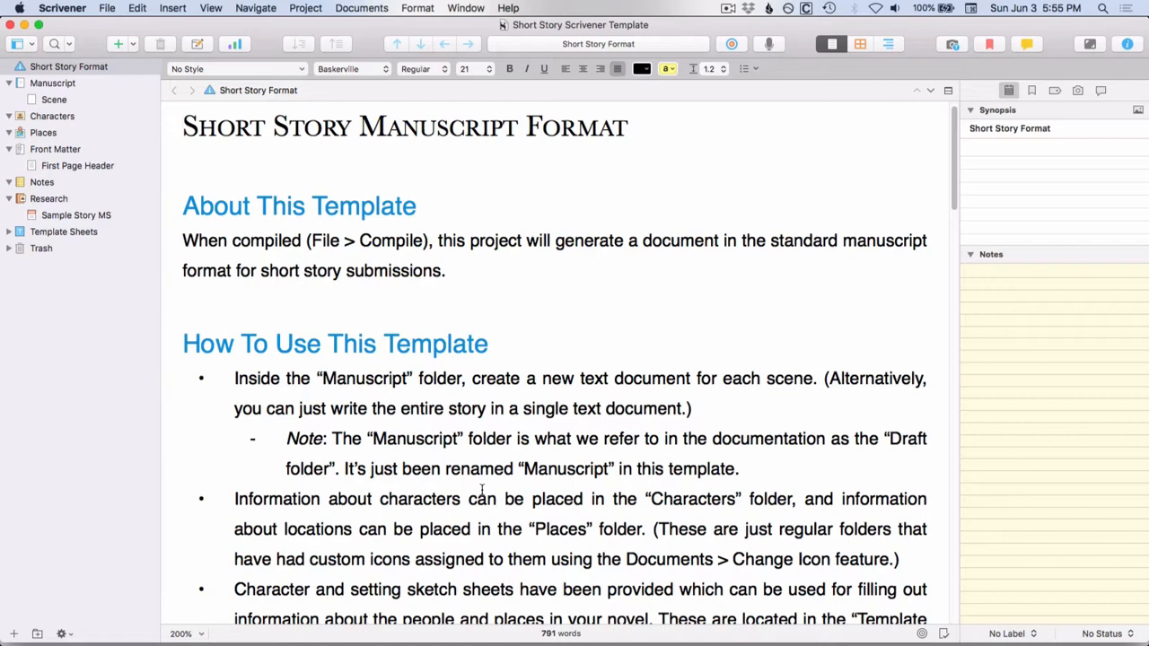
Step: Browse Manuscript, Scene, Front Matter and Research, ending on the Sample Story MS document
left_click(52, 82)
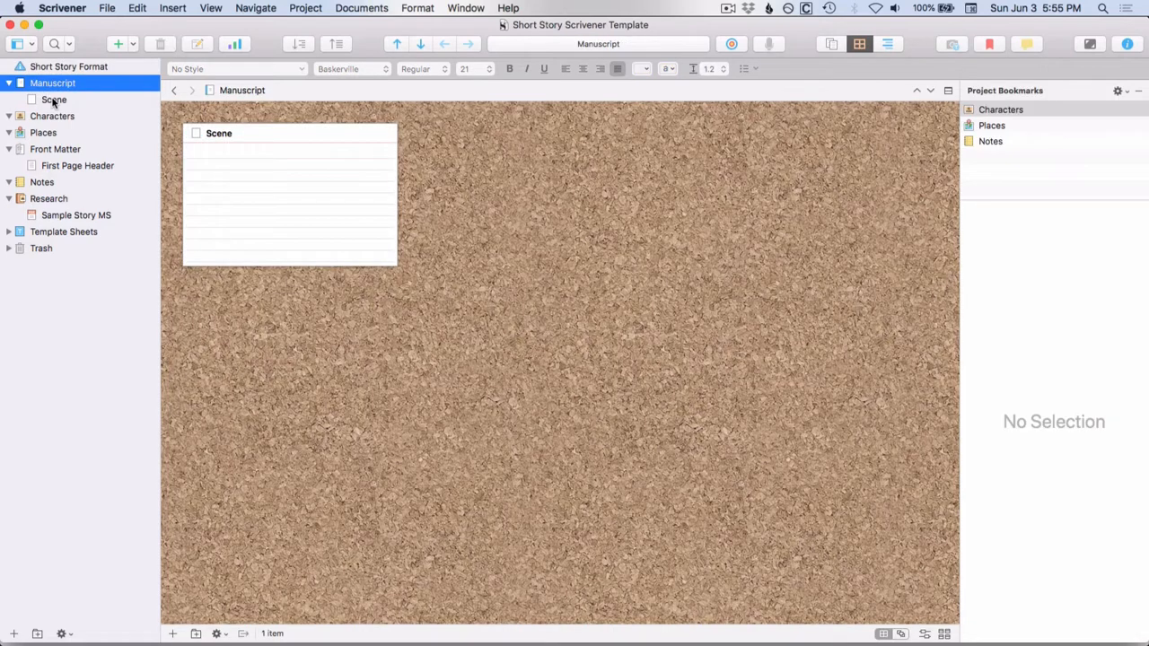
left_click(53, 101)
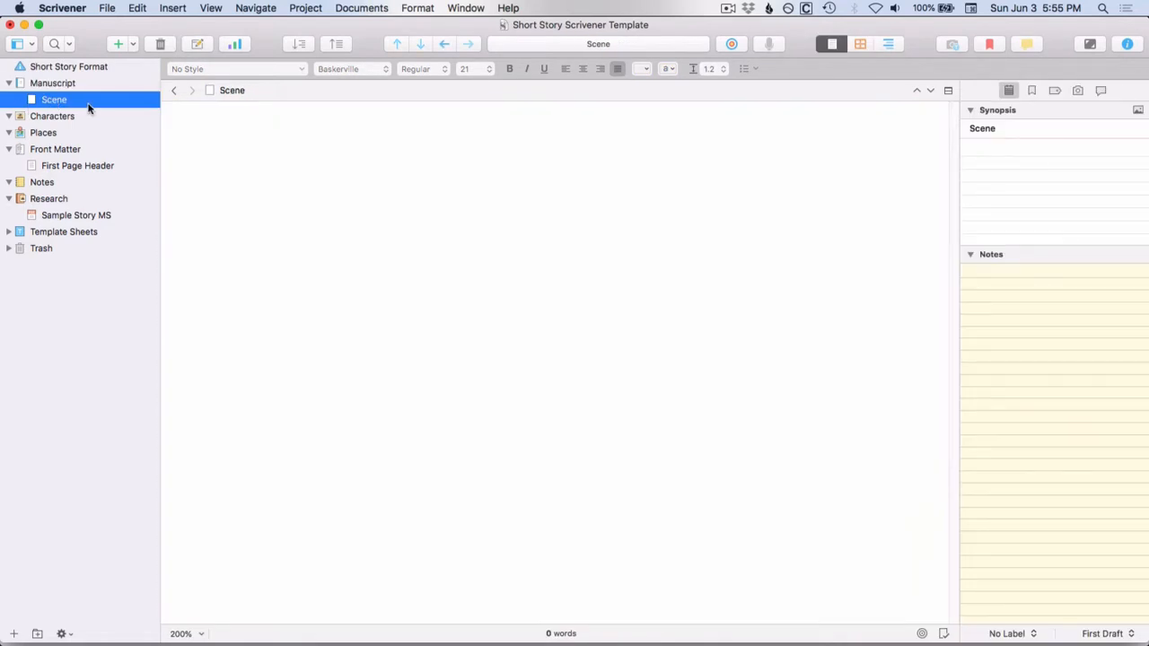
mouse_move(61, 162)
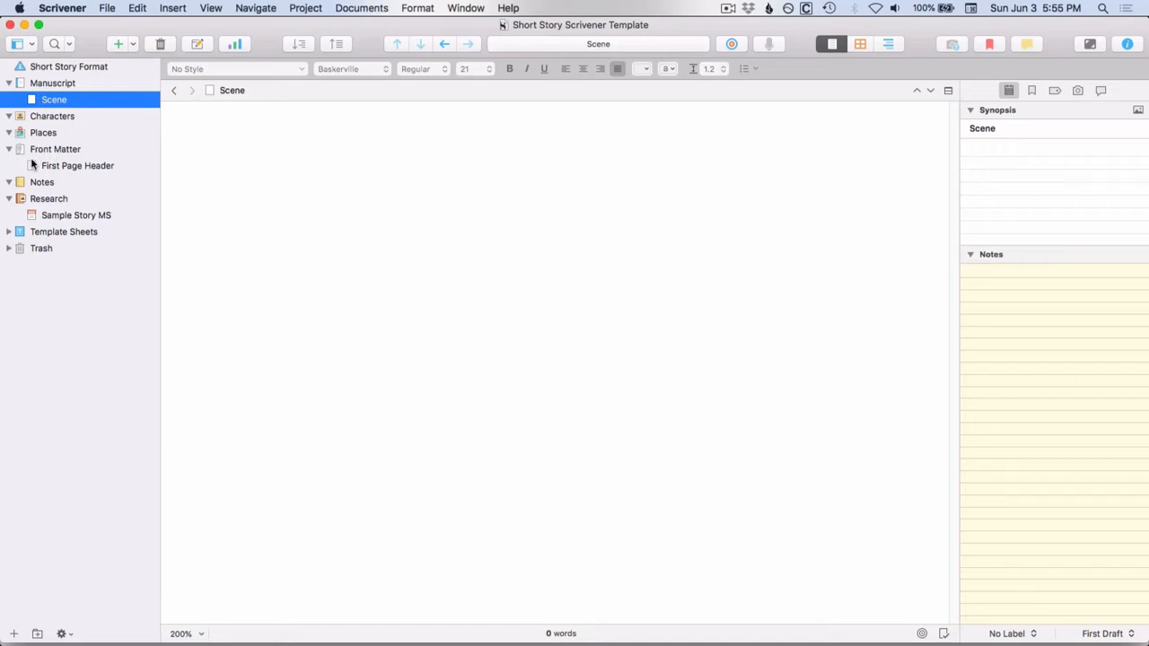
left_click(54, 149)
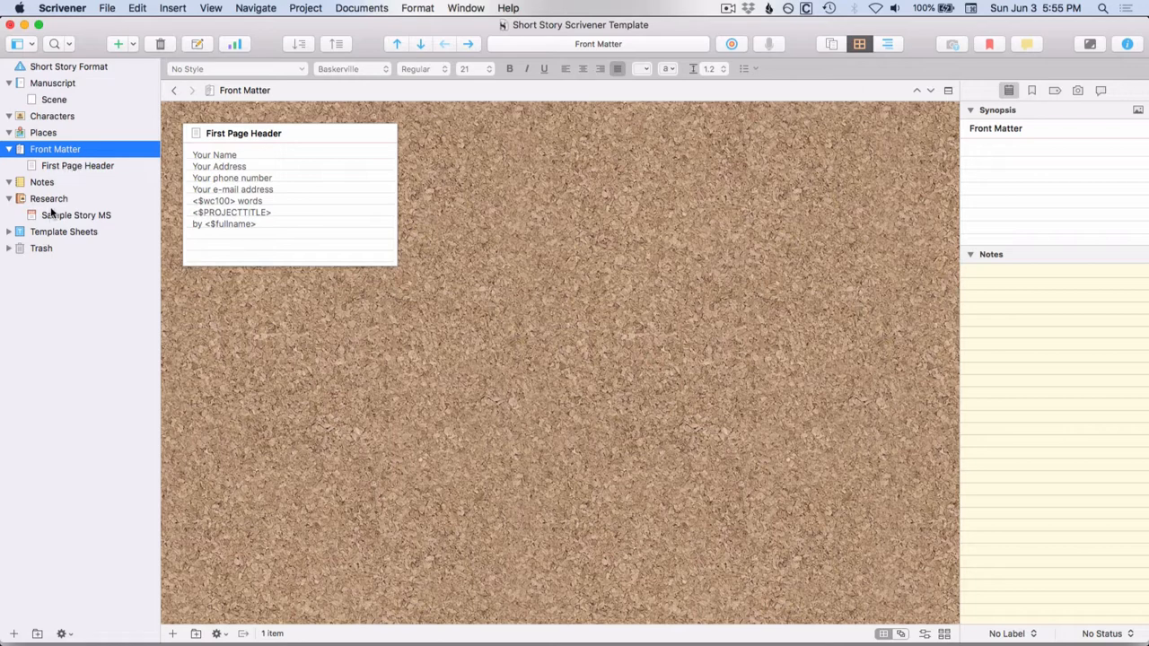
left_click(49, 197)
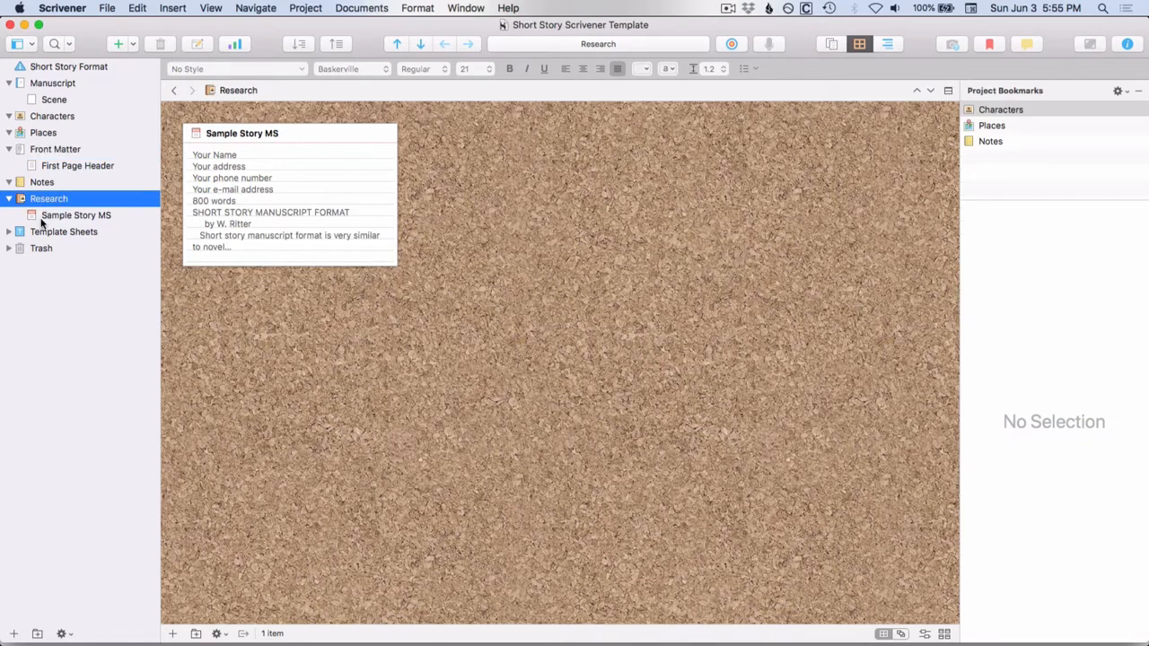
double_click(75, 216)
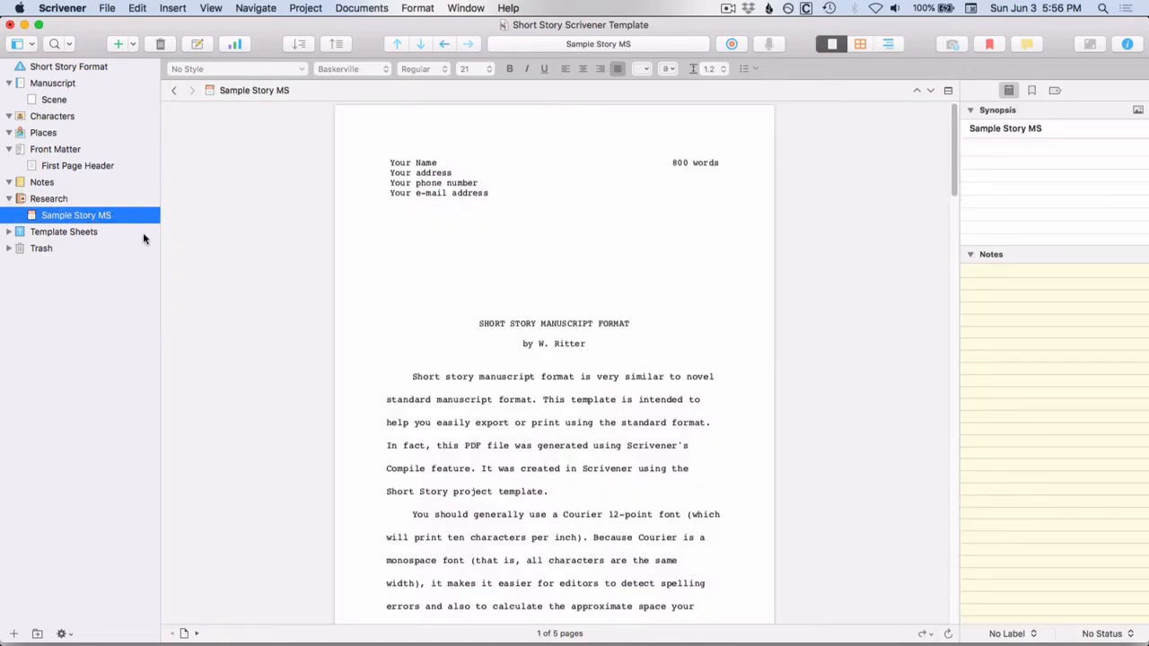